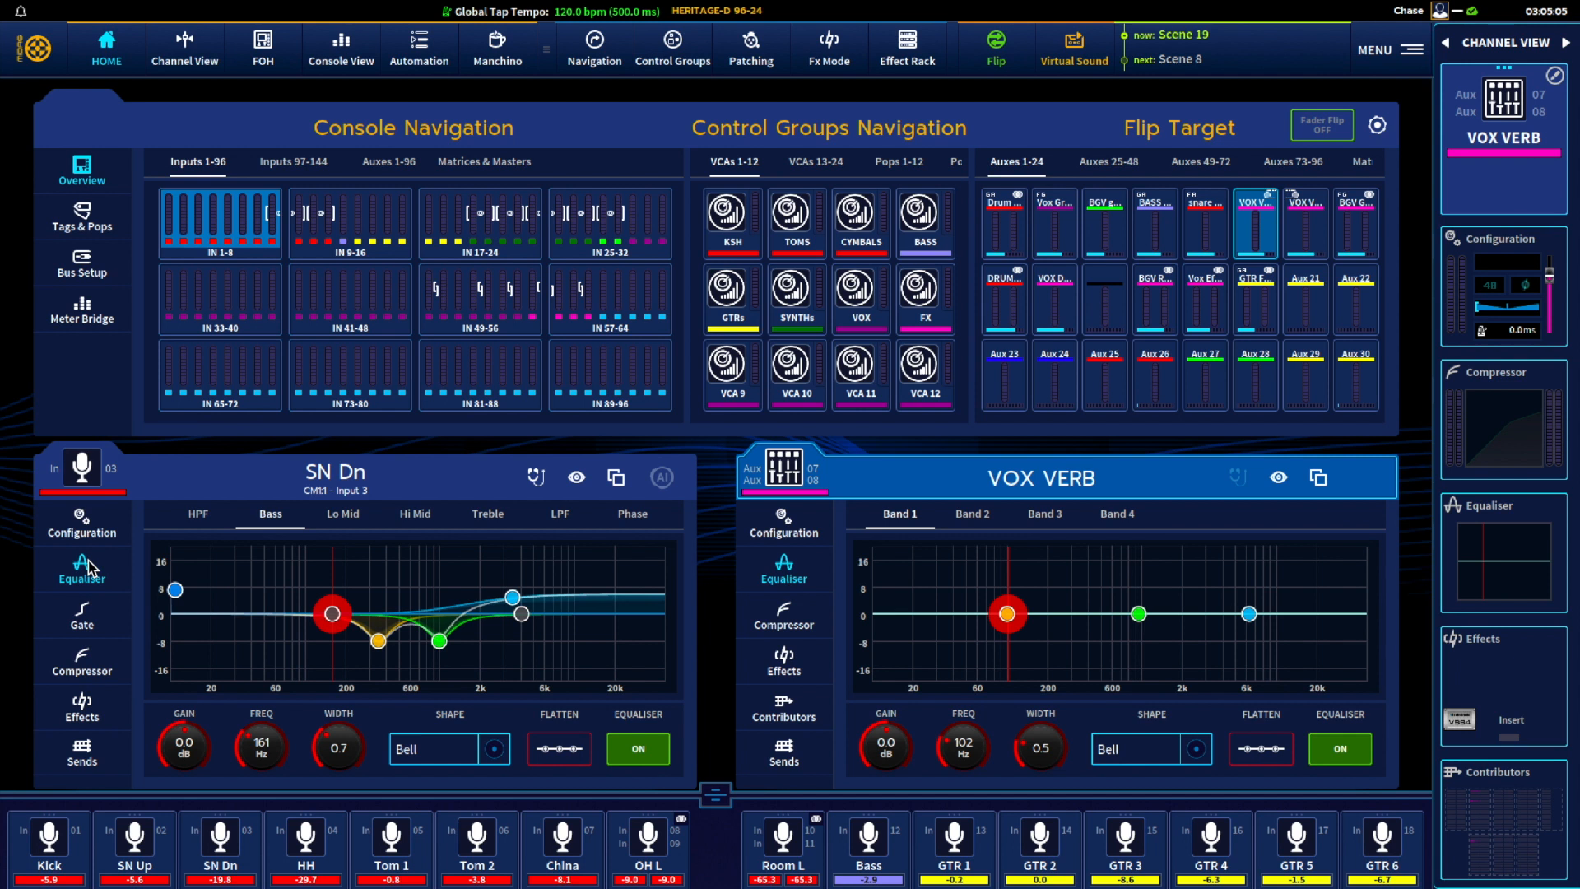
pyautogui.moveTo(414, 334)
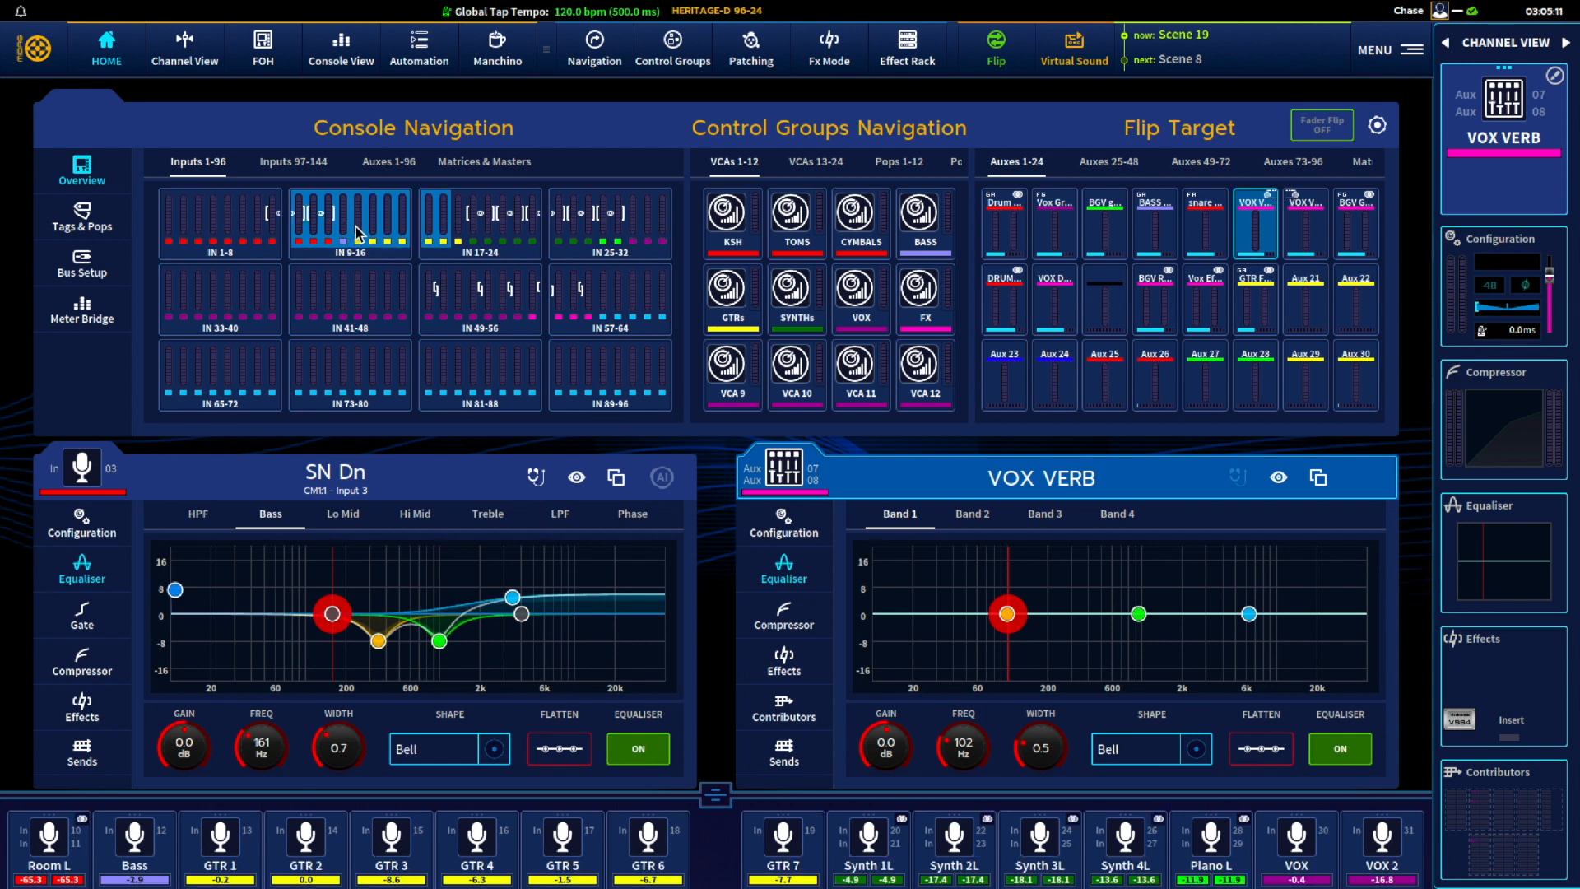
pyautogui.moveTo(94, 533)
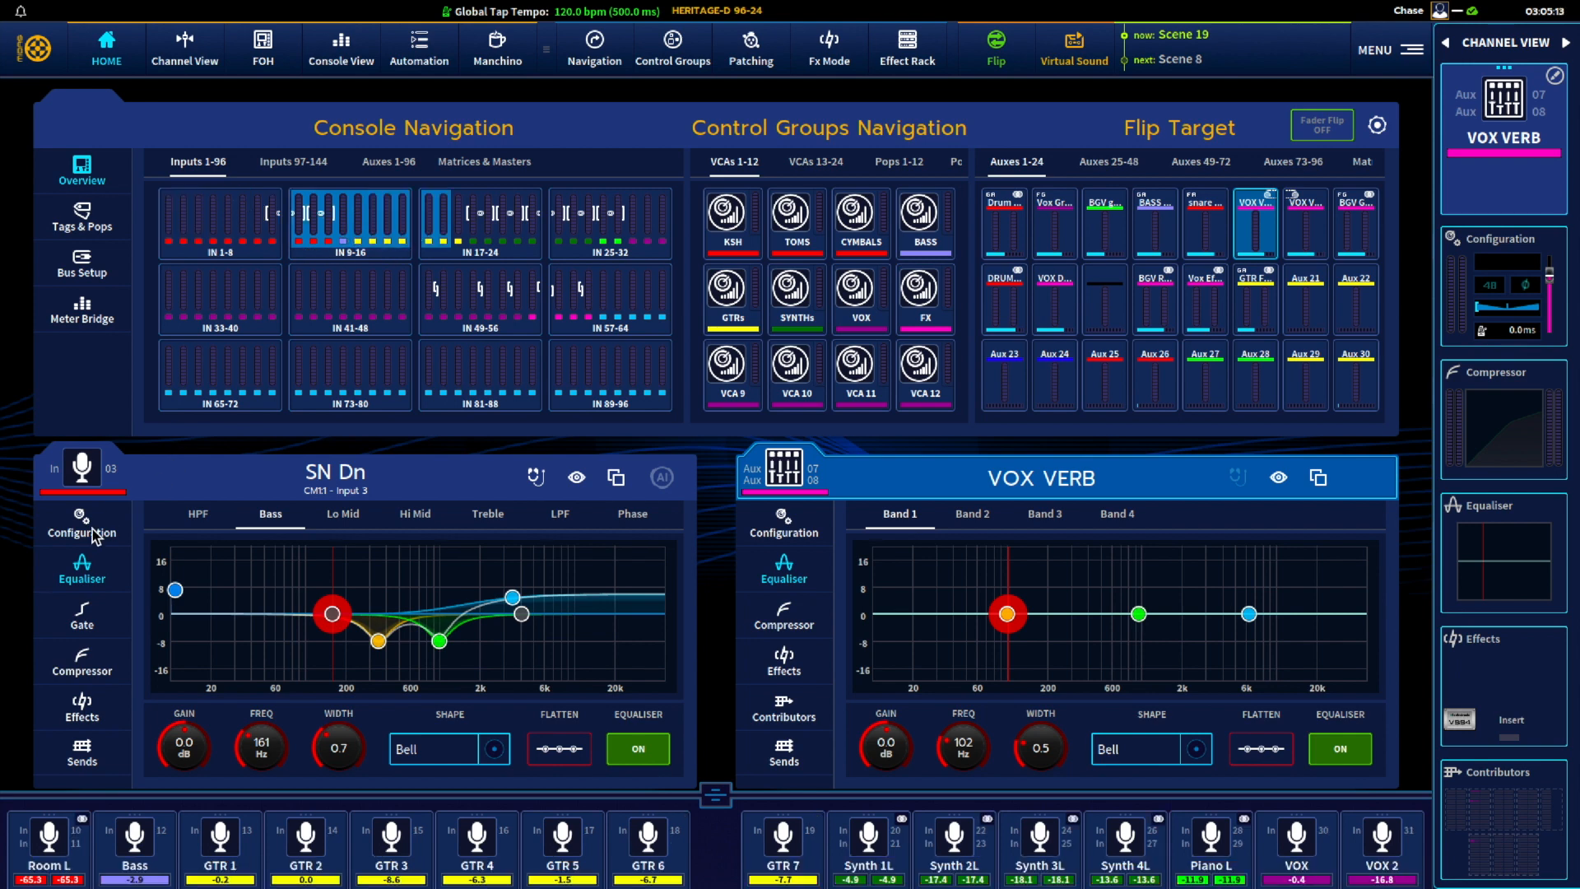
# Show the Kick channel's Effect Insert page with its Wave Designer and GLOW effects.
pyautogui.click(81, 521)
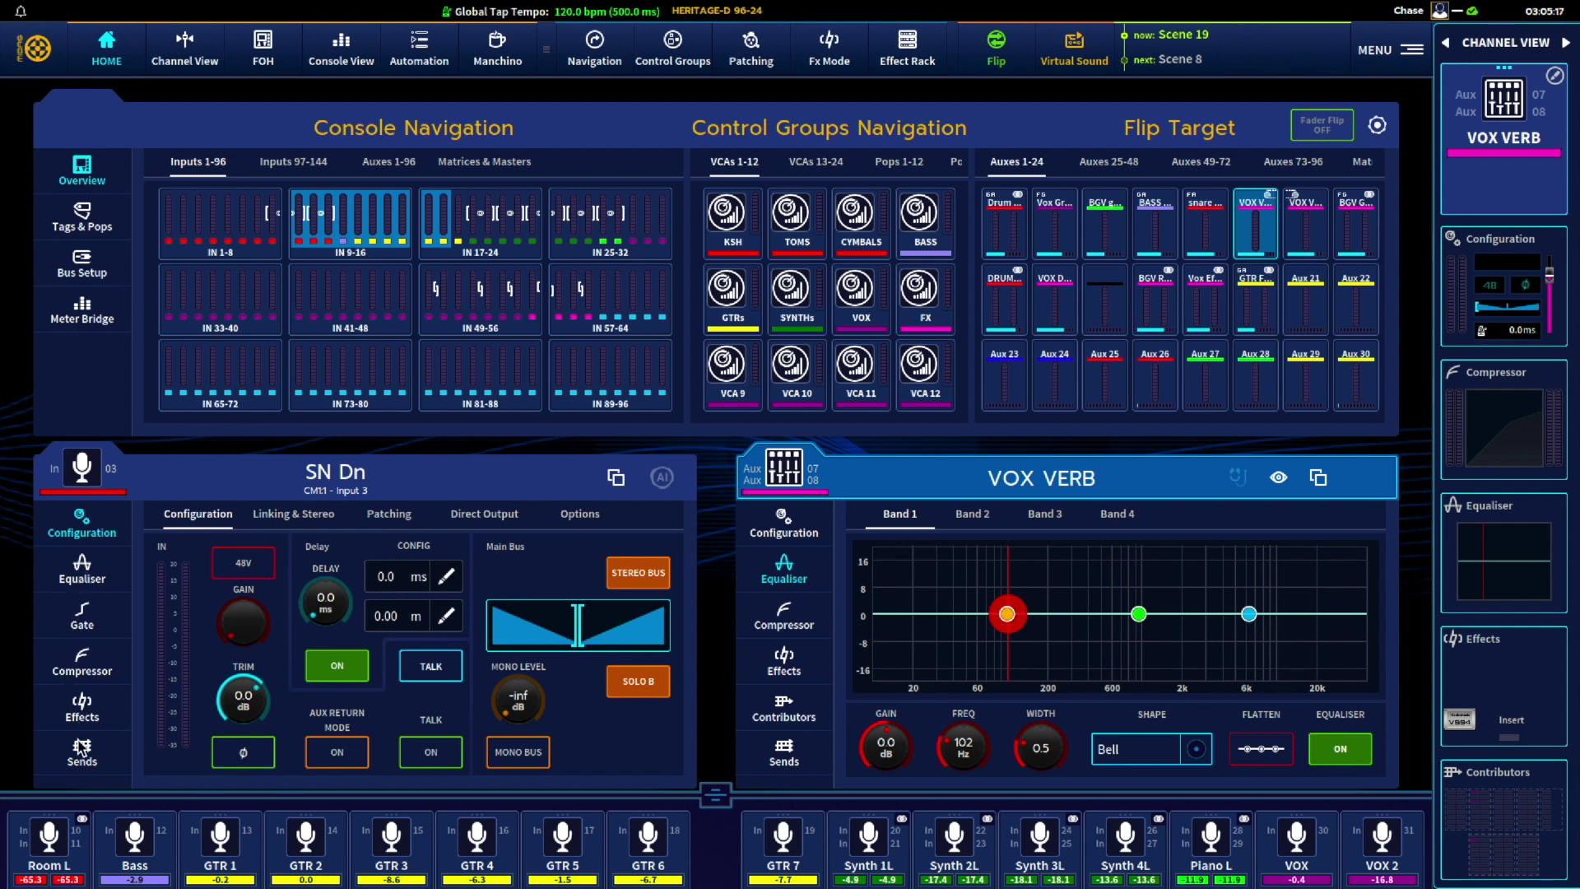
pyautogui.click(81, 706)
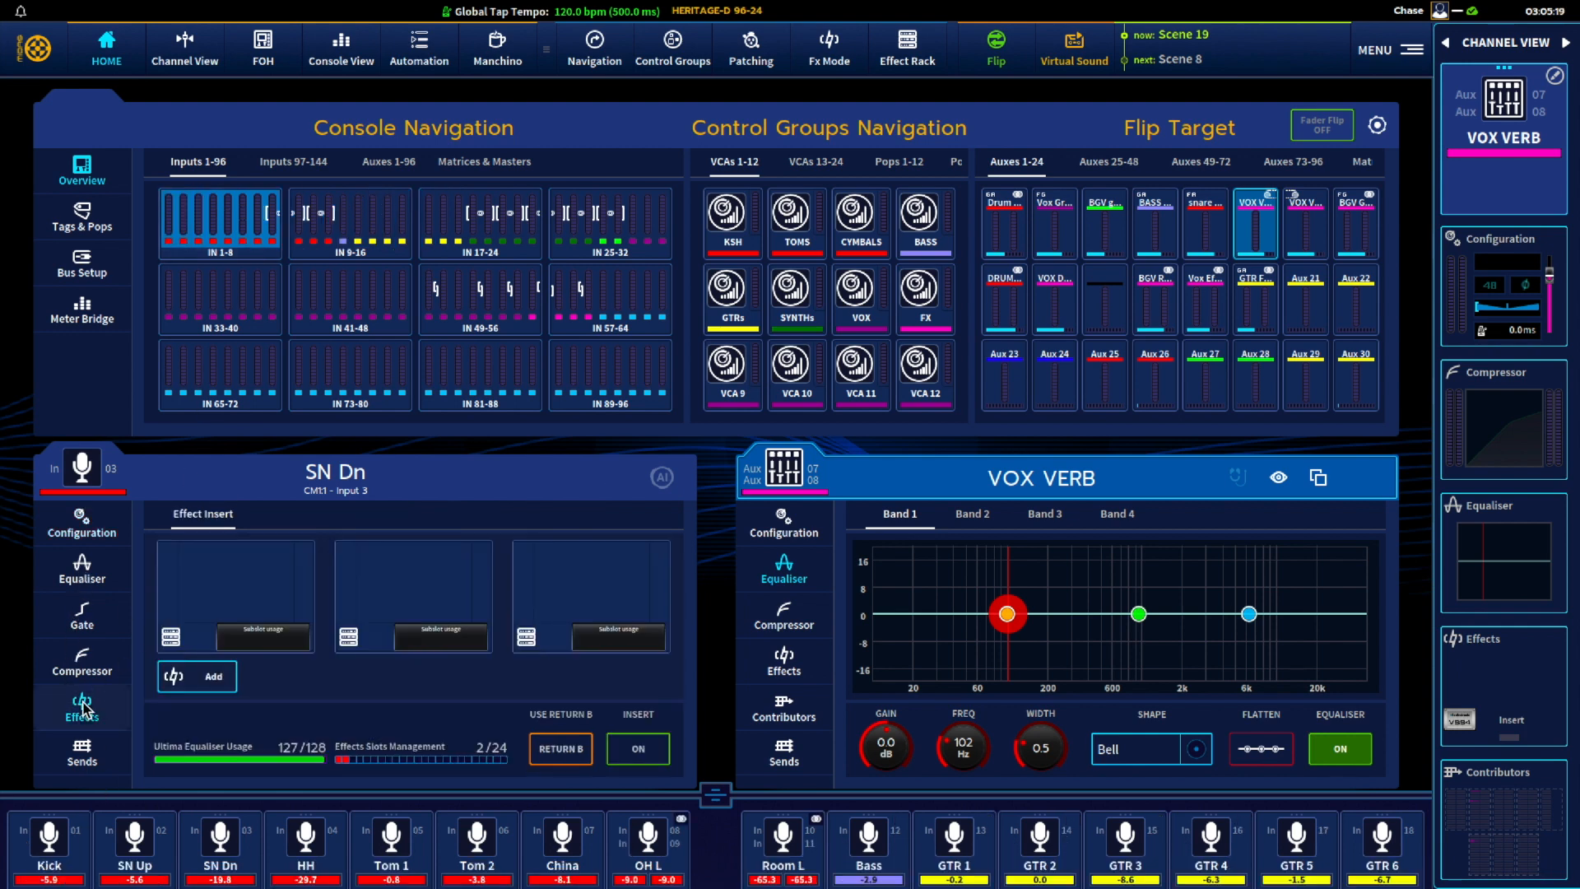
pyautogui.click(48, 846)
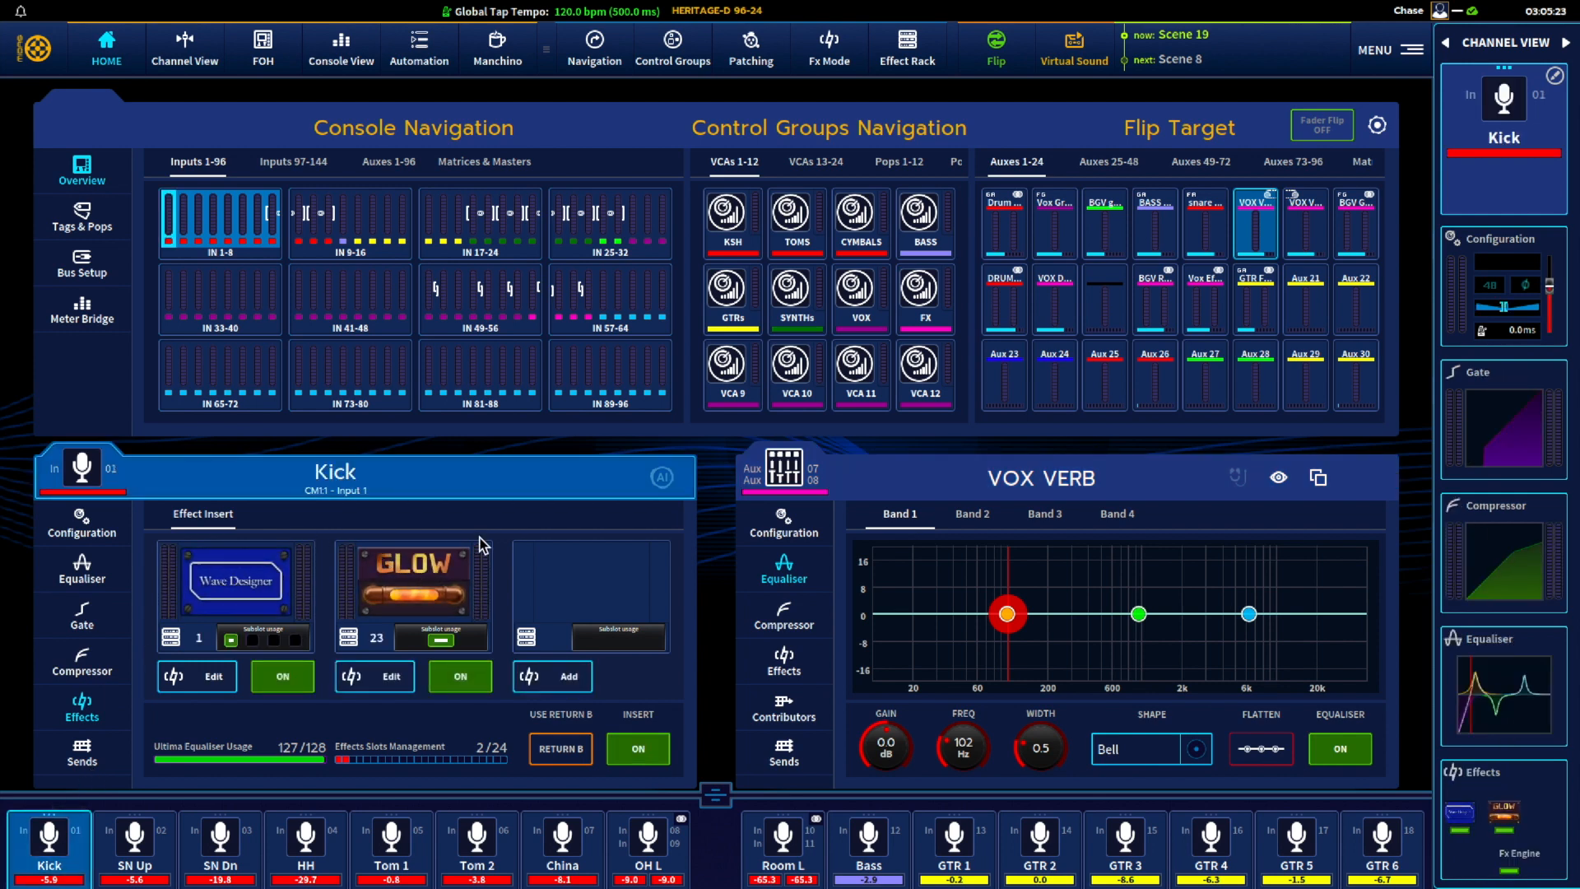
pyautogui.moveTo(1219, 239)
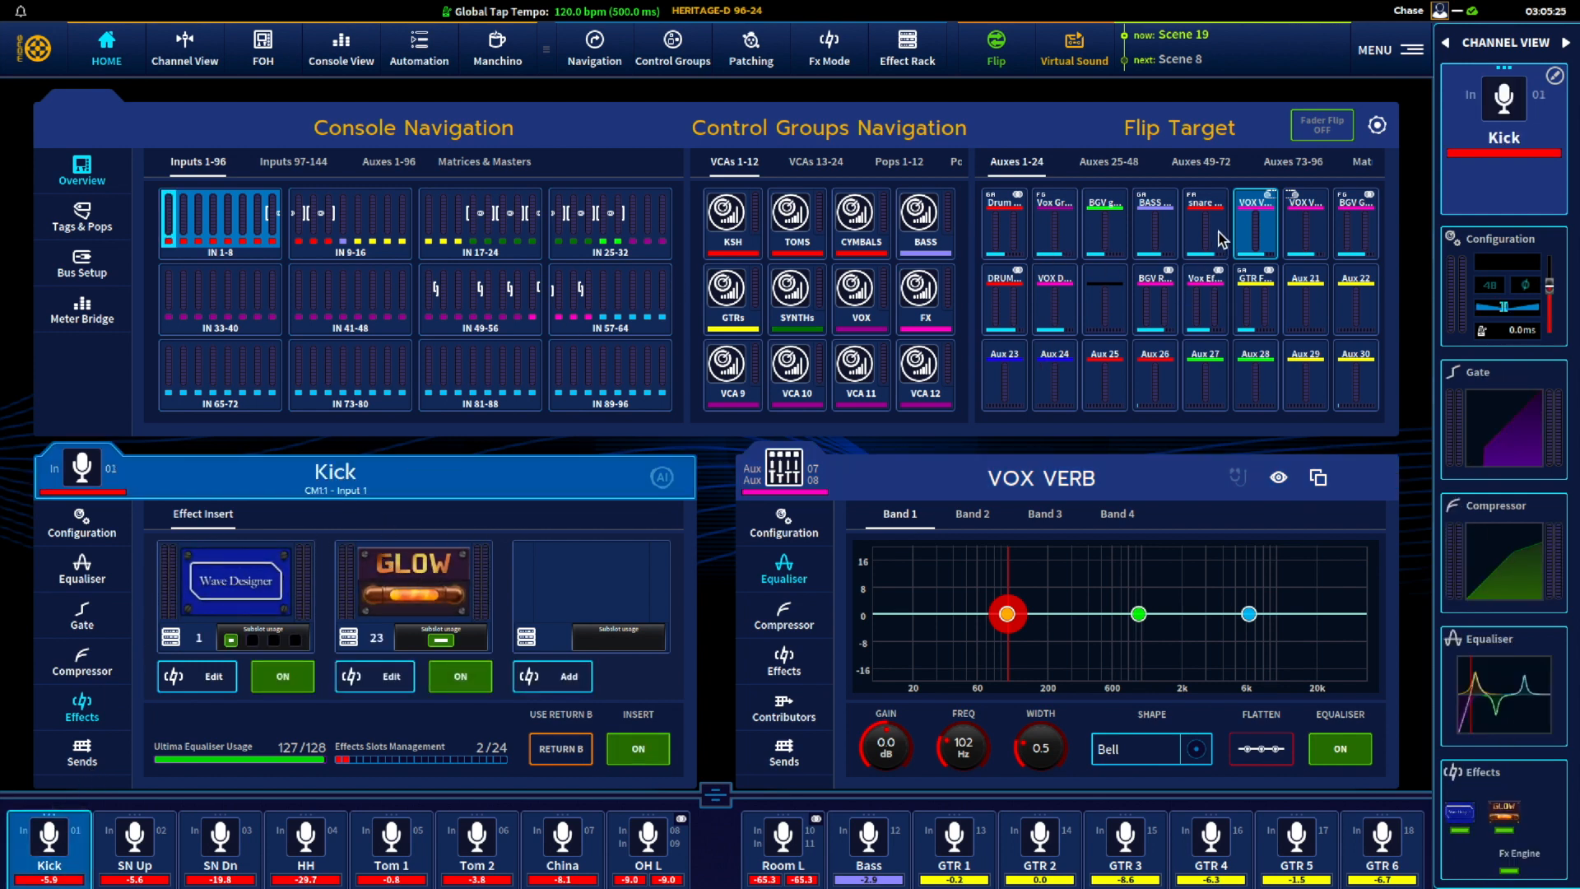
pyautogui.moveTo(1165, 253)
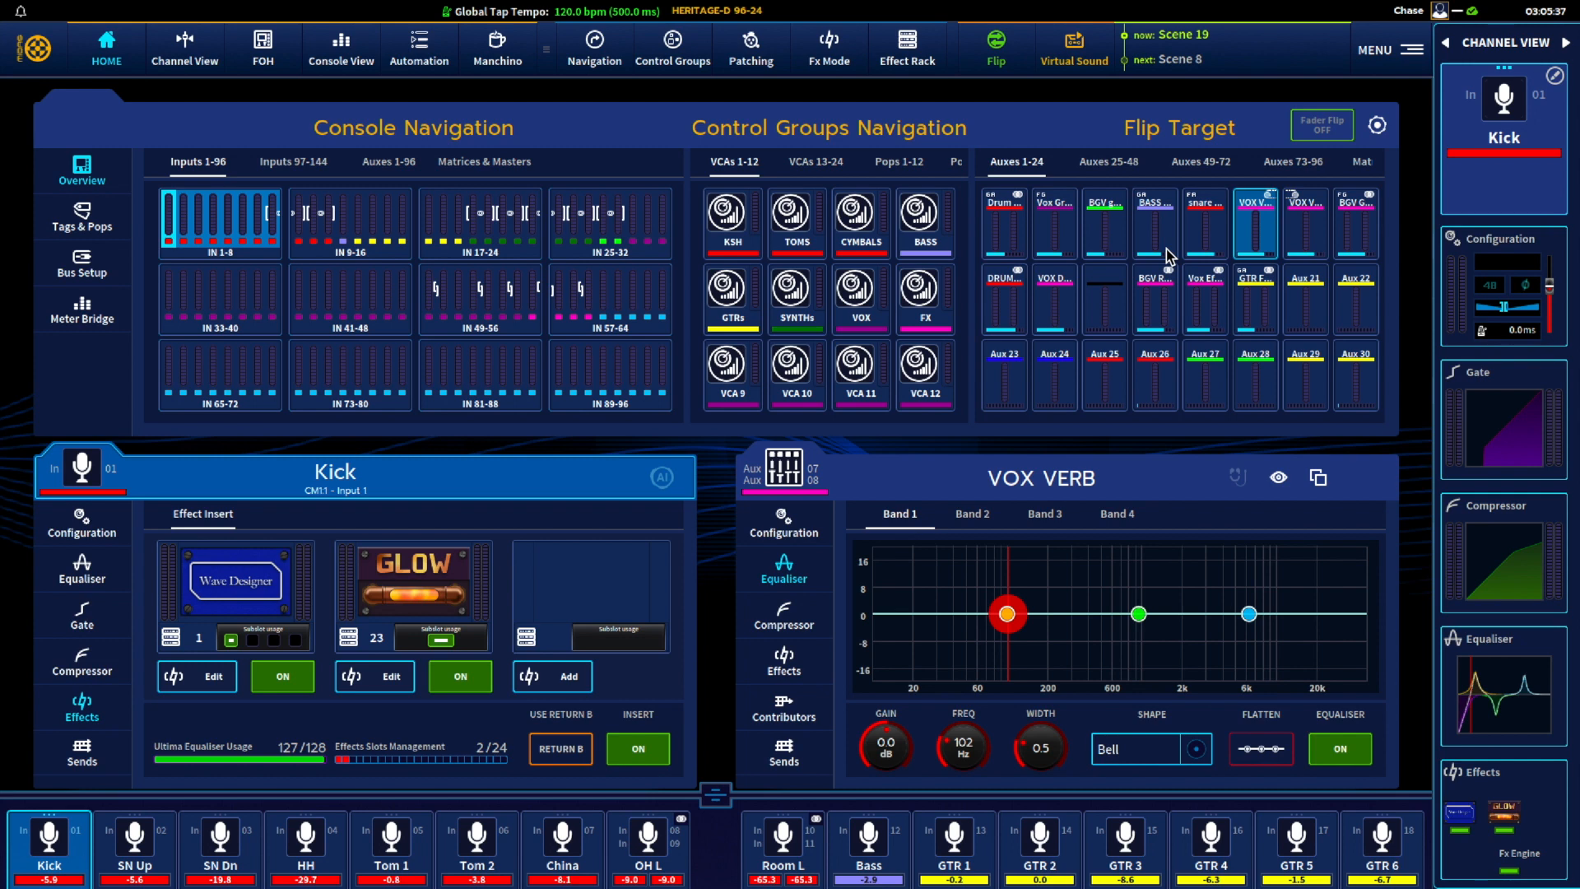
pyautogui.click(827, 48)
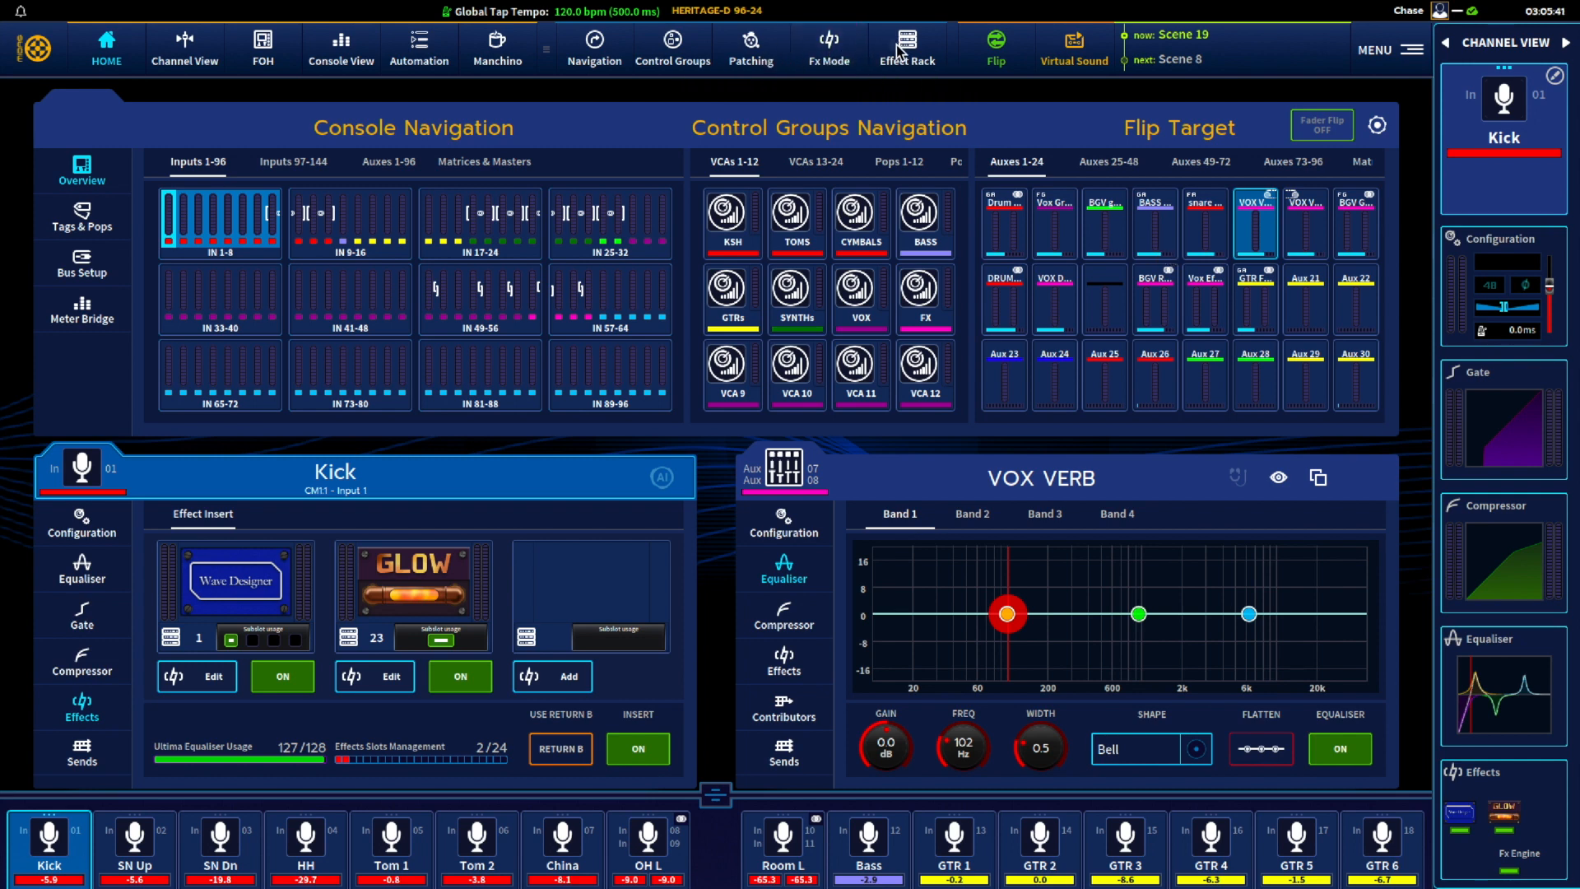
# Show the 24-slot Effect Rack overview with its channel assignments.
pyautogui.click(905, 43)
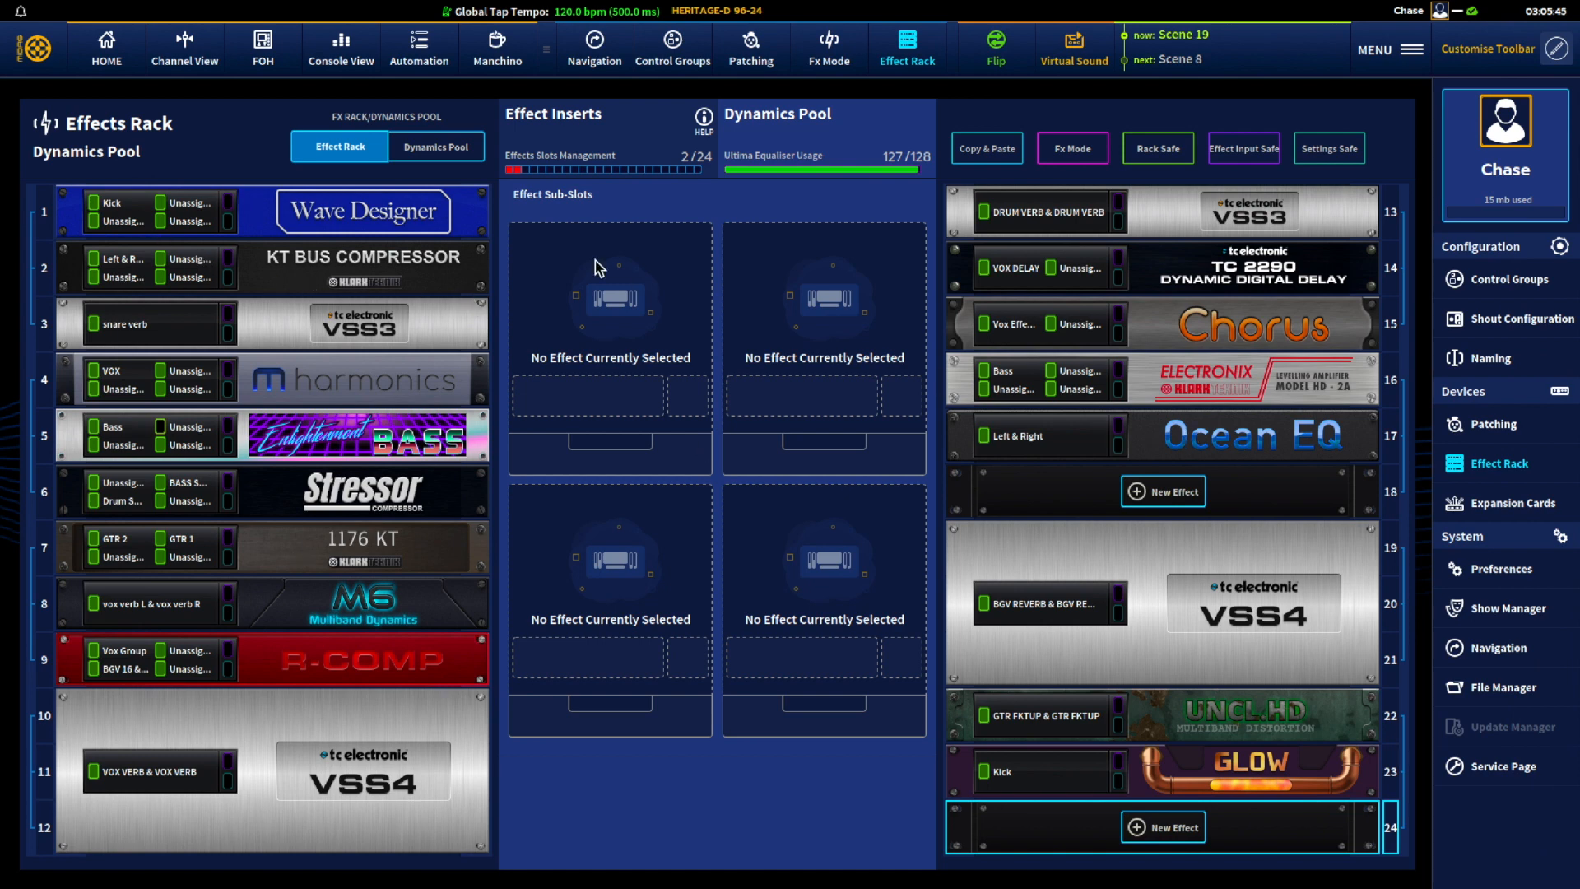
pyautogui.moveTo(1256, 36)
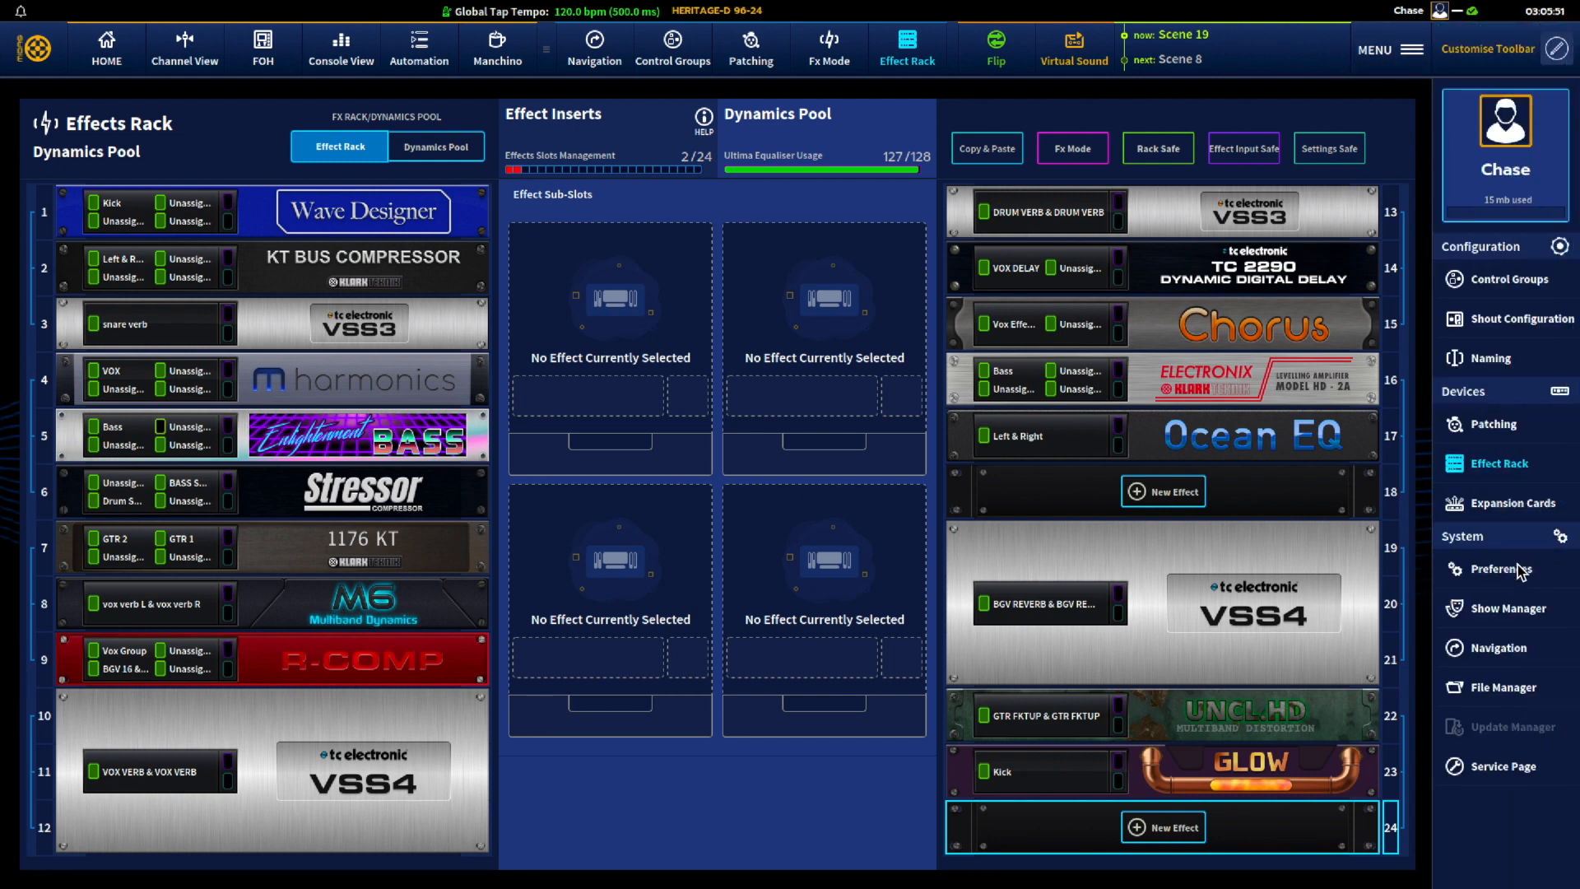
pyautogui.moveTo(1399, 210)
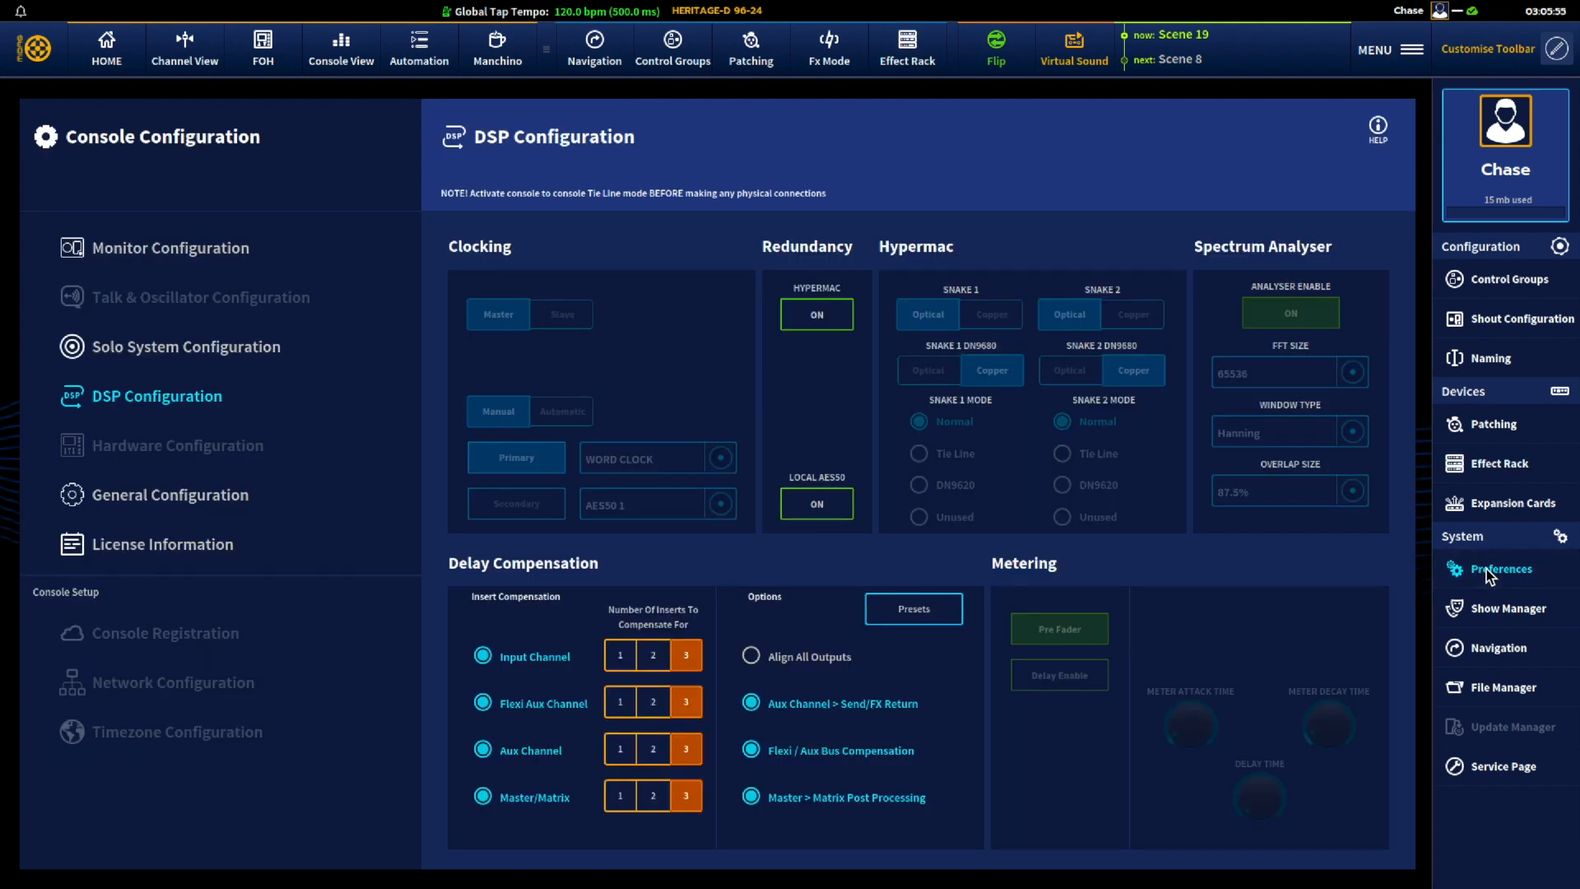
pyautogui.moveTo(201, 403)
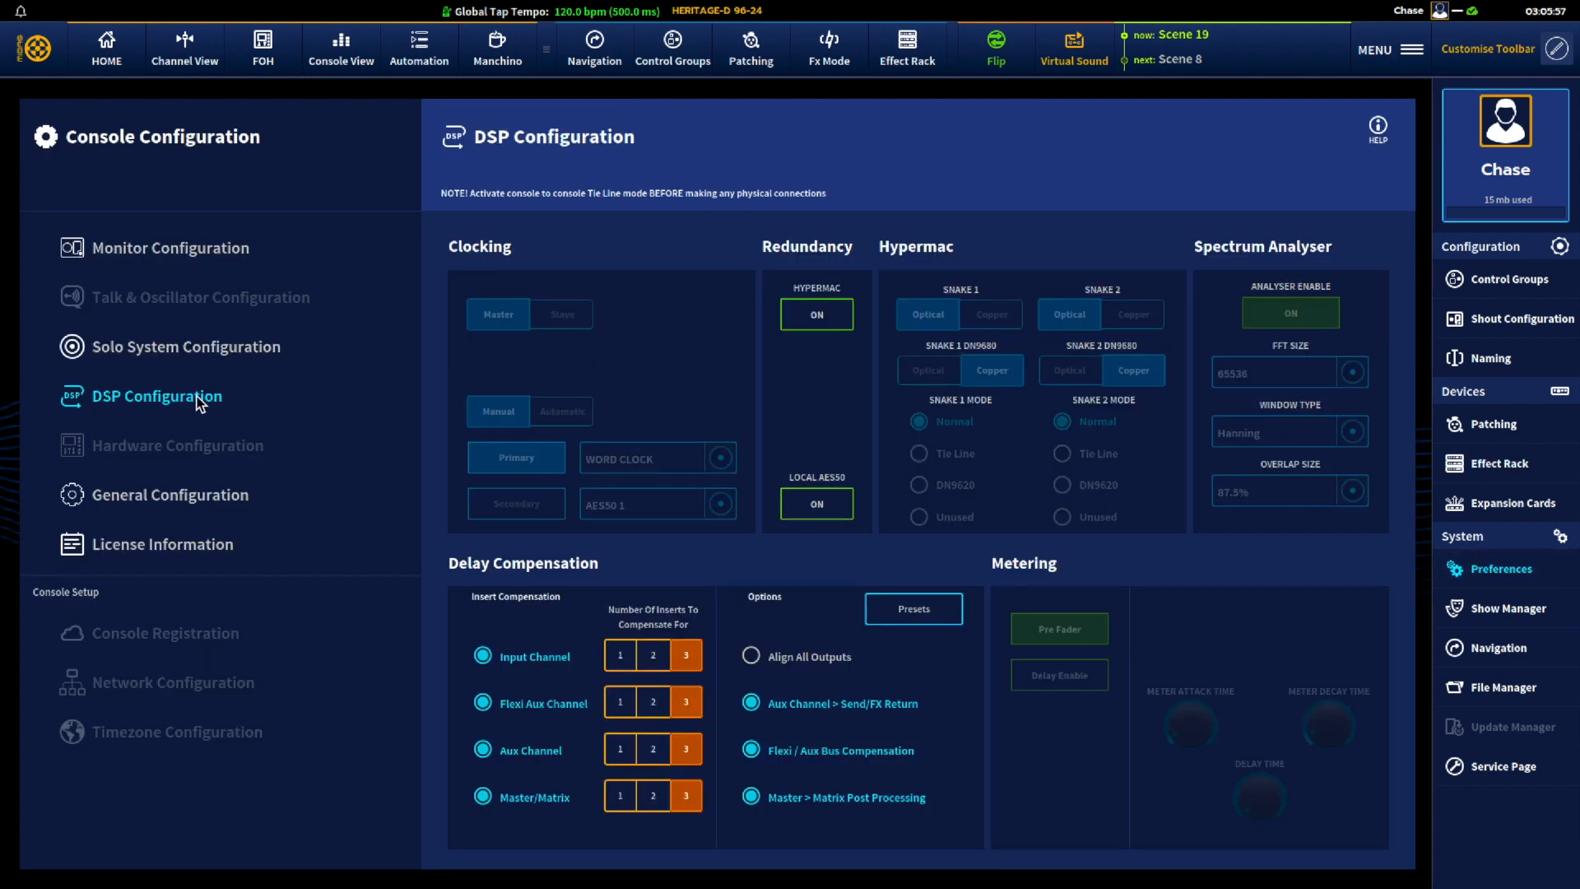
pyautogui.moveTo(441, 543)
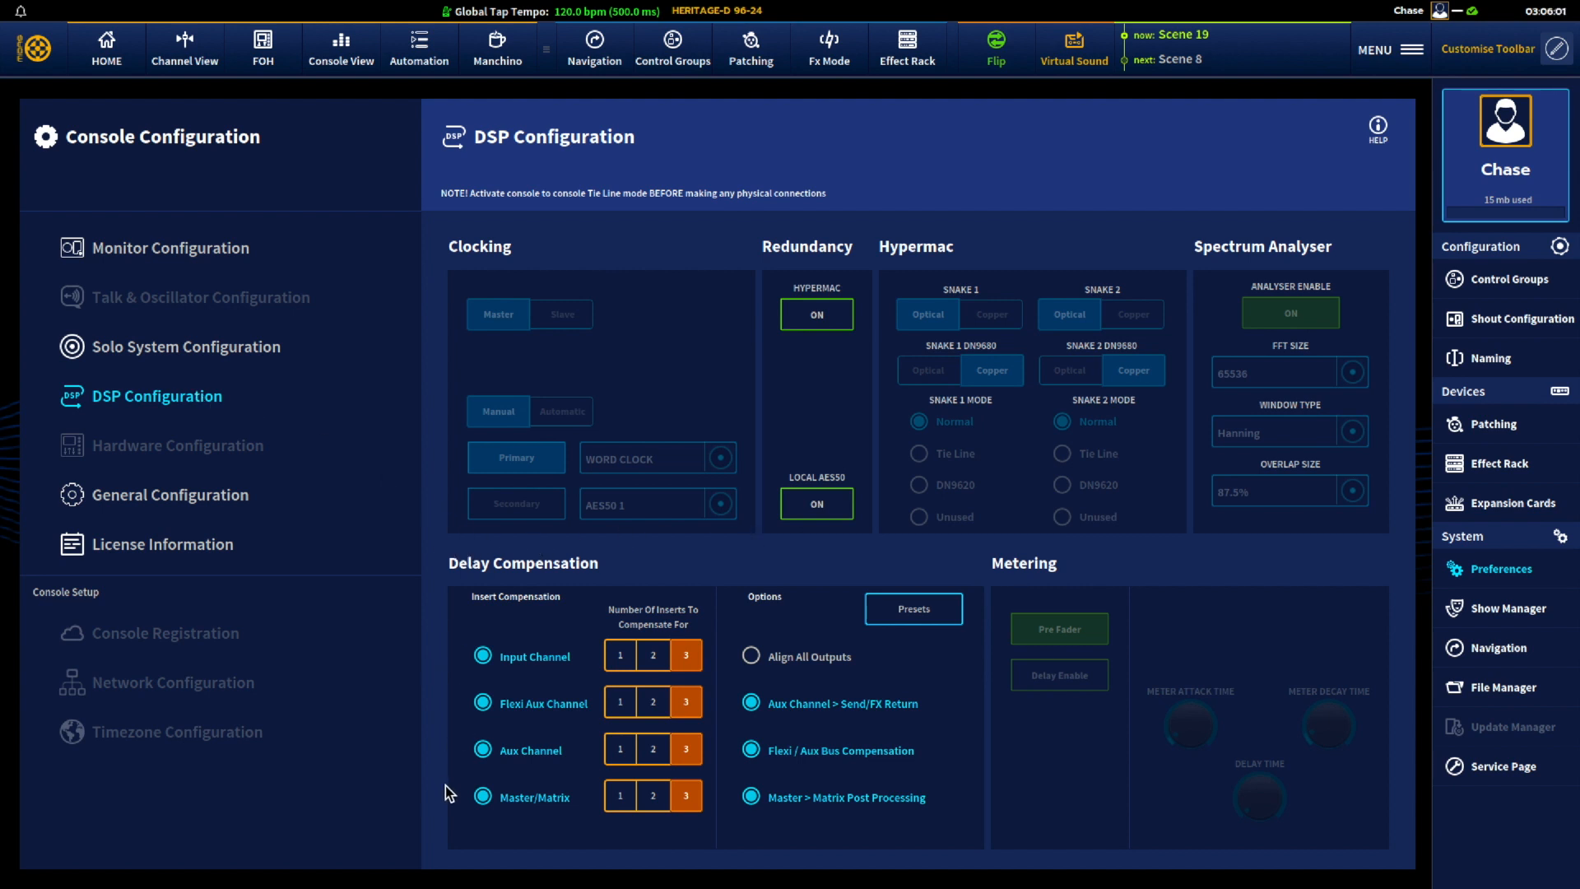
pyautogui.moveTo(492, 527)
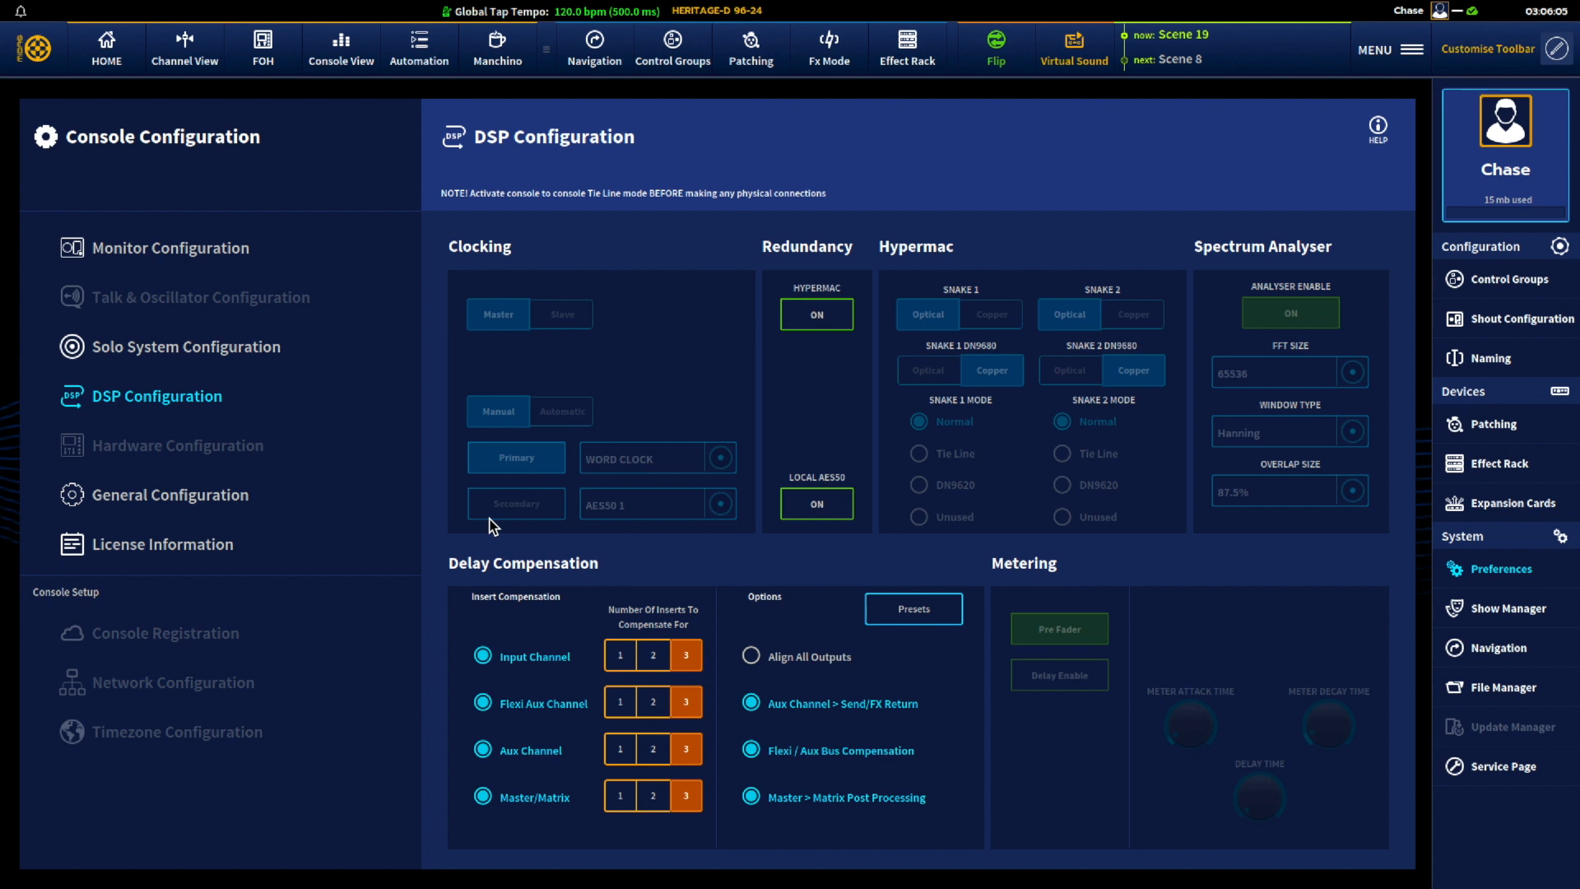
pyautogui.moveTo(617, 657)
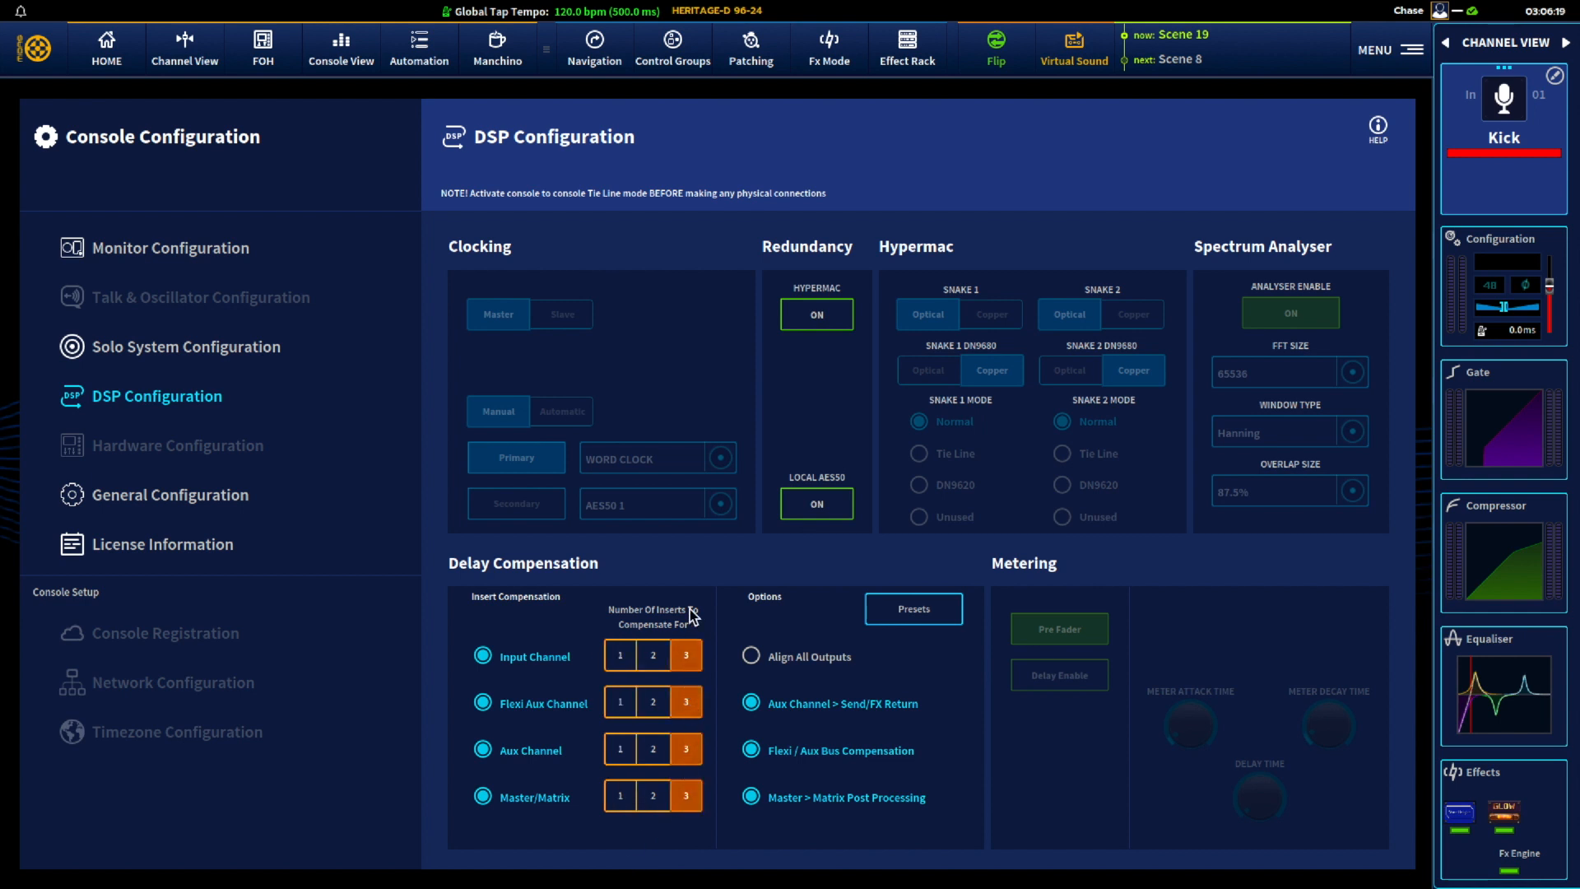
pyautogui.moveTo(681, 610)
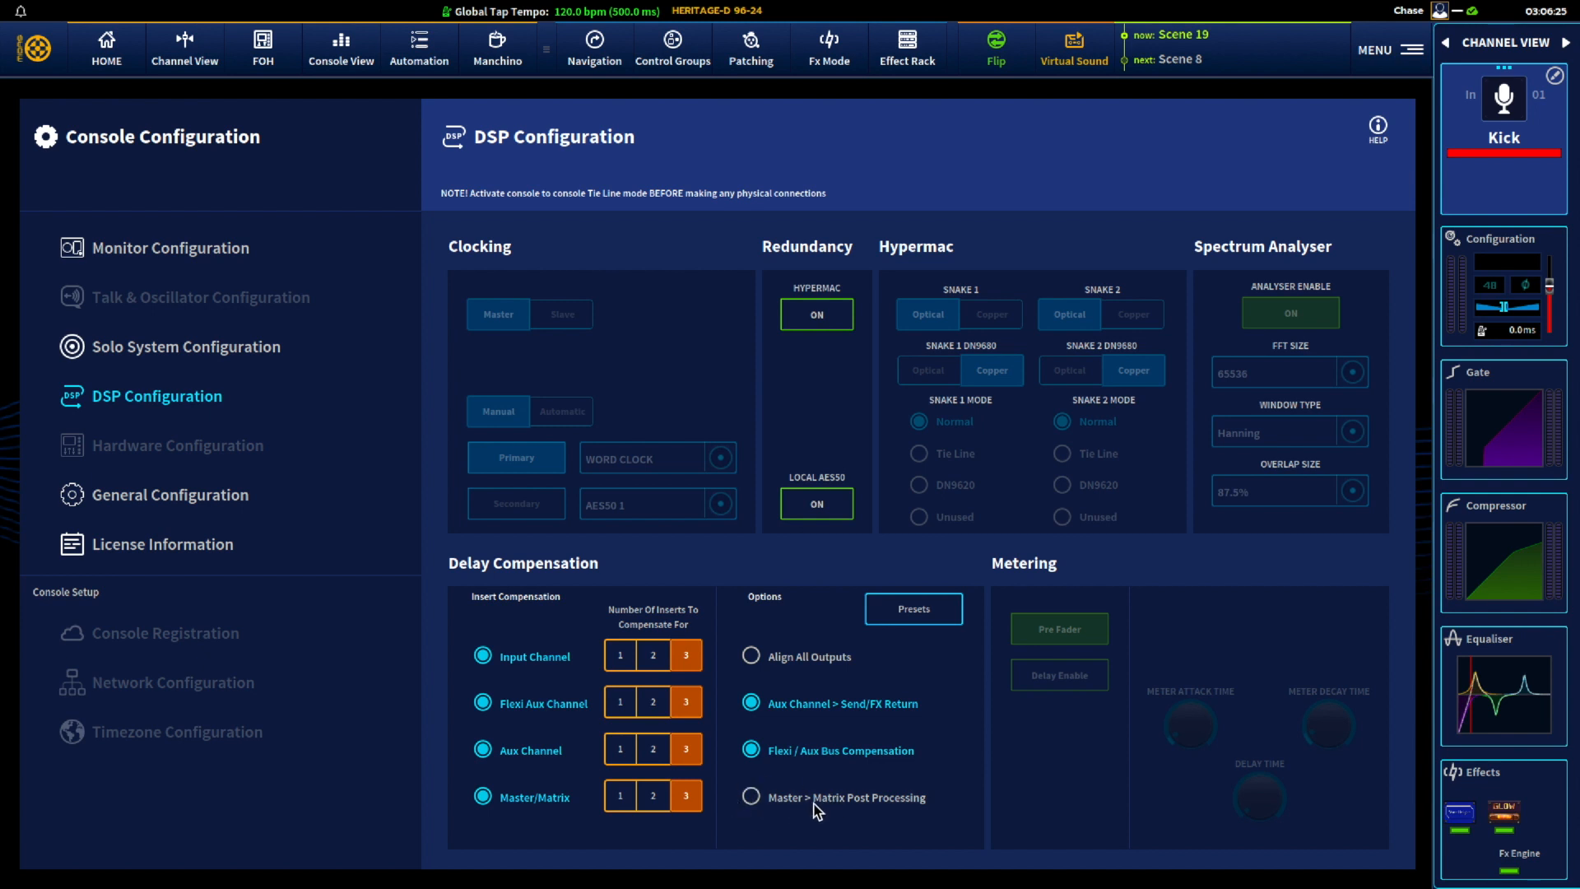
pyautogui.moveTo(750, 814)
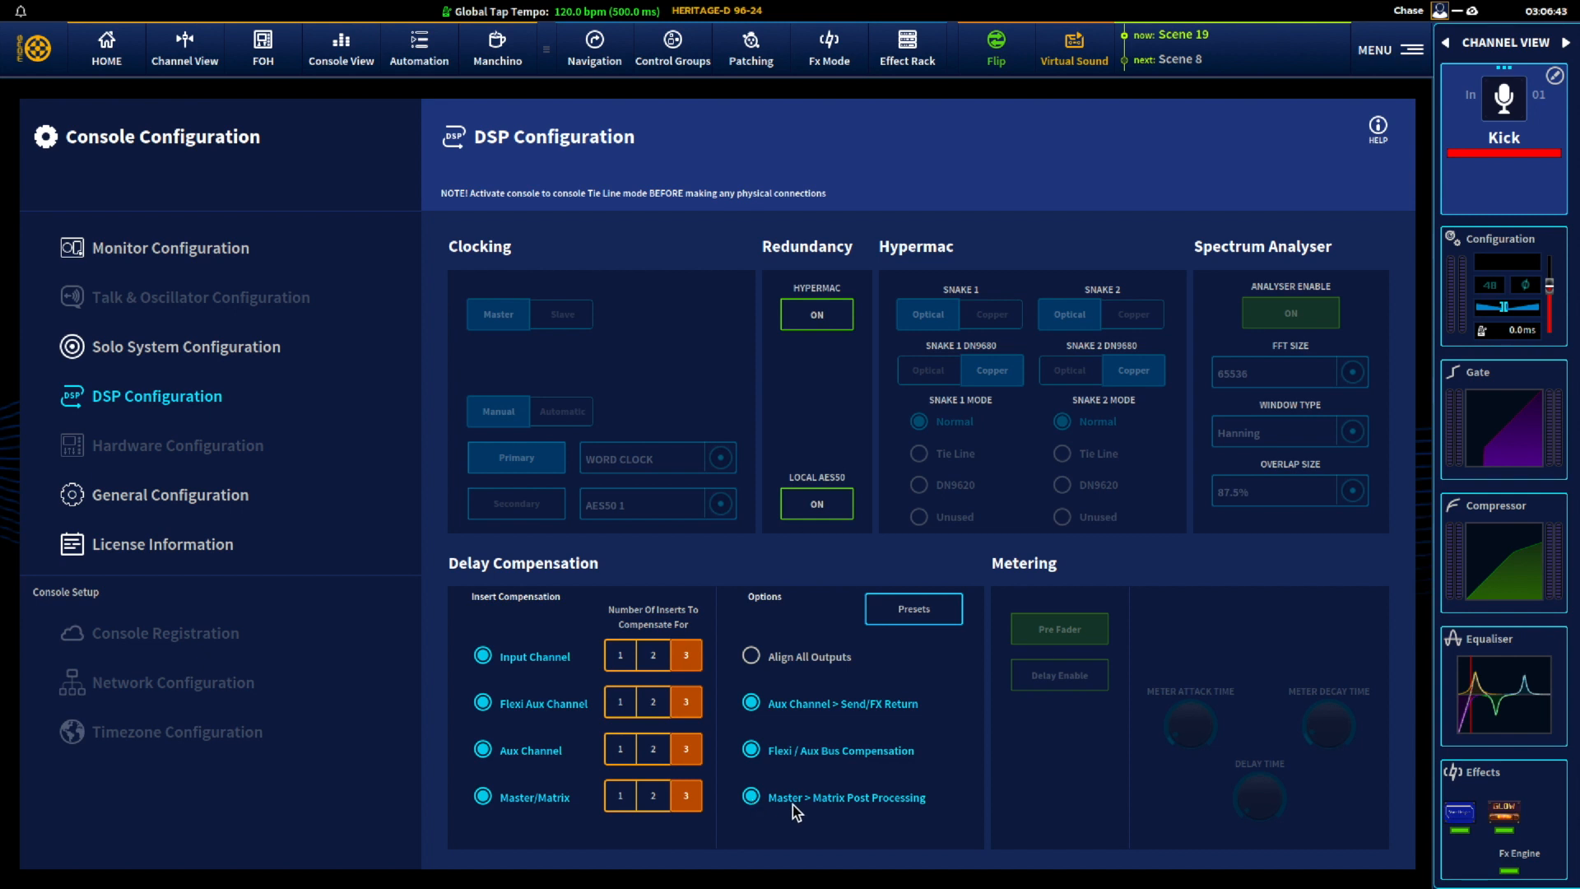
pyautogui.moveTo(768, 821)
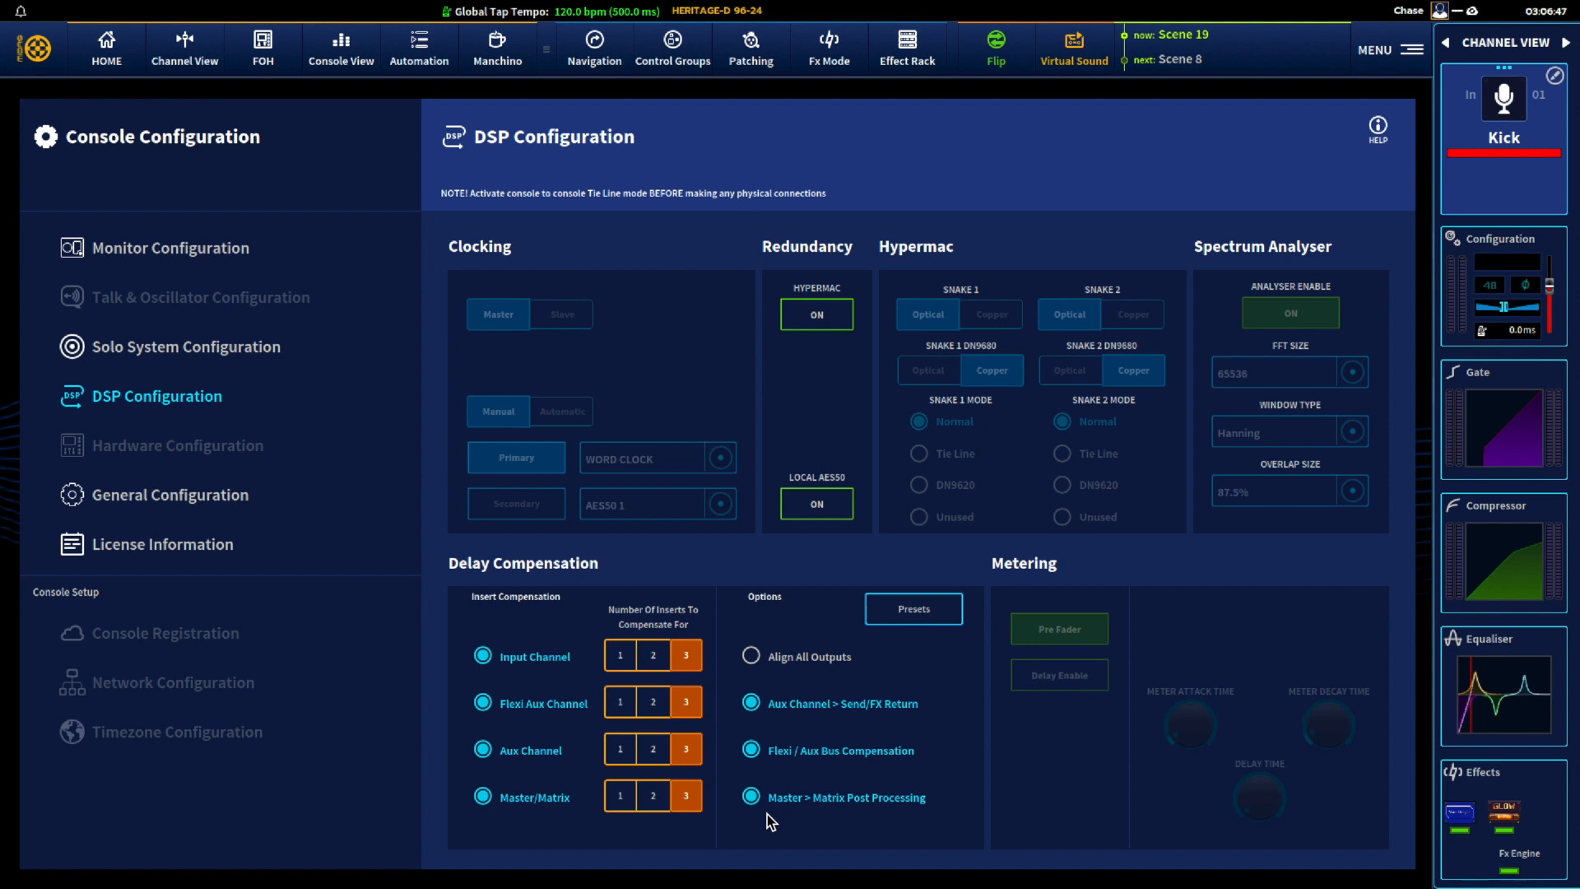
pyautogui.moveTo(791, 824)
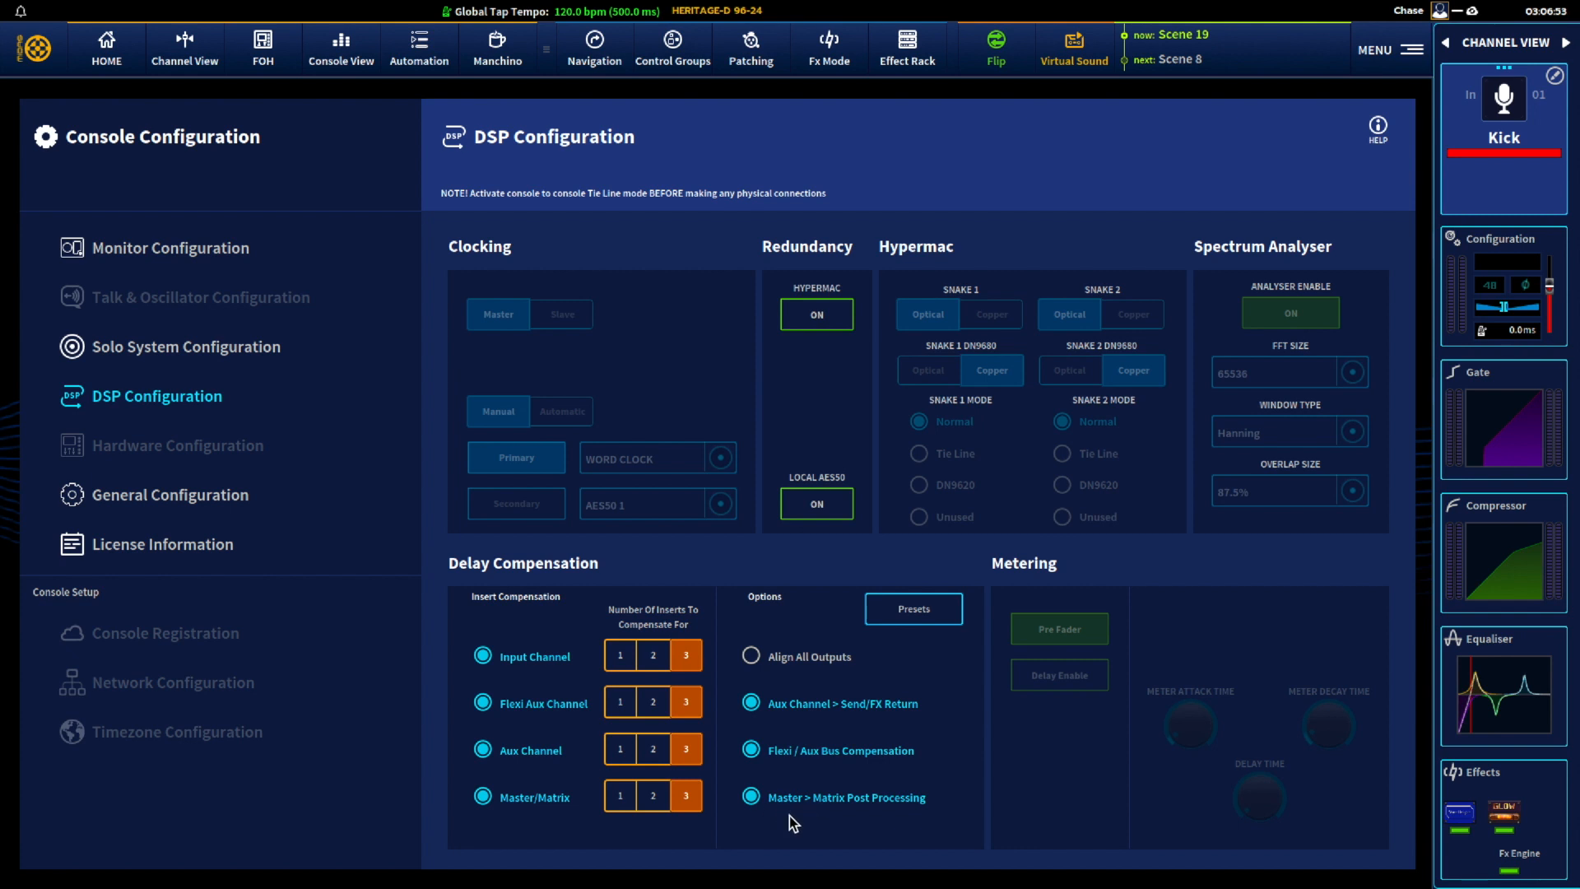
pyautogui.moveTo(770, 811)
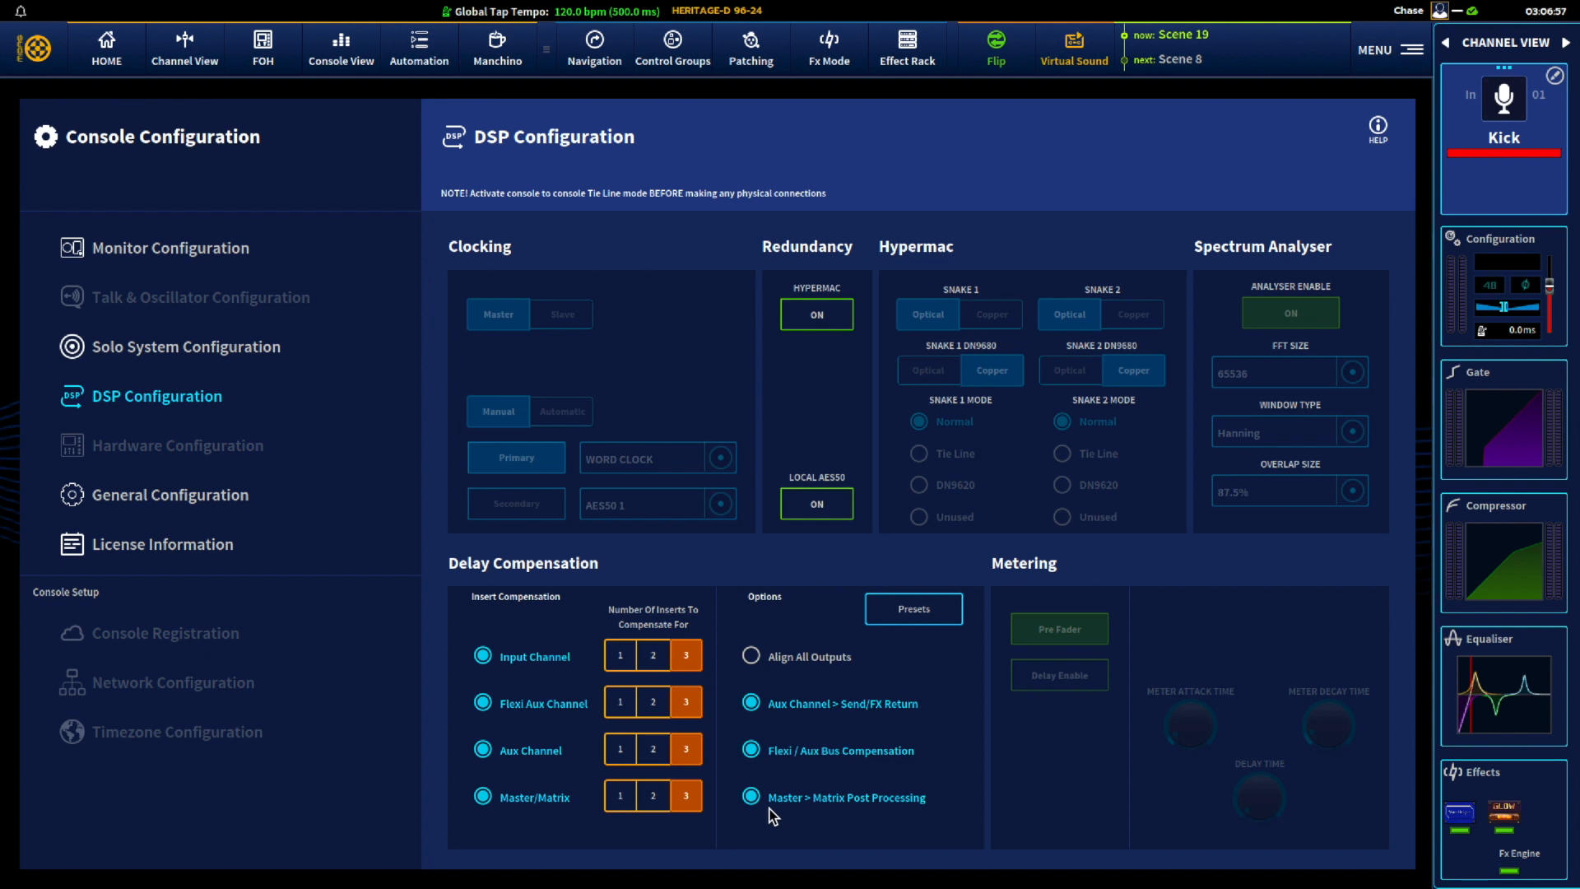
# Show the Delay Compensation Presets list (Minimum through FOH) in DSP Configuration.
pyautogui.click(910, 607)
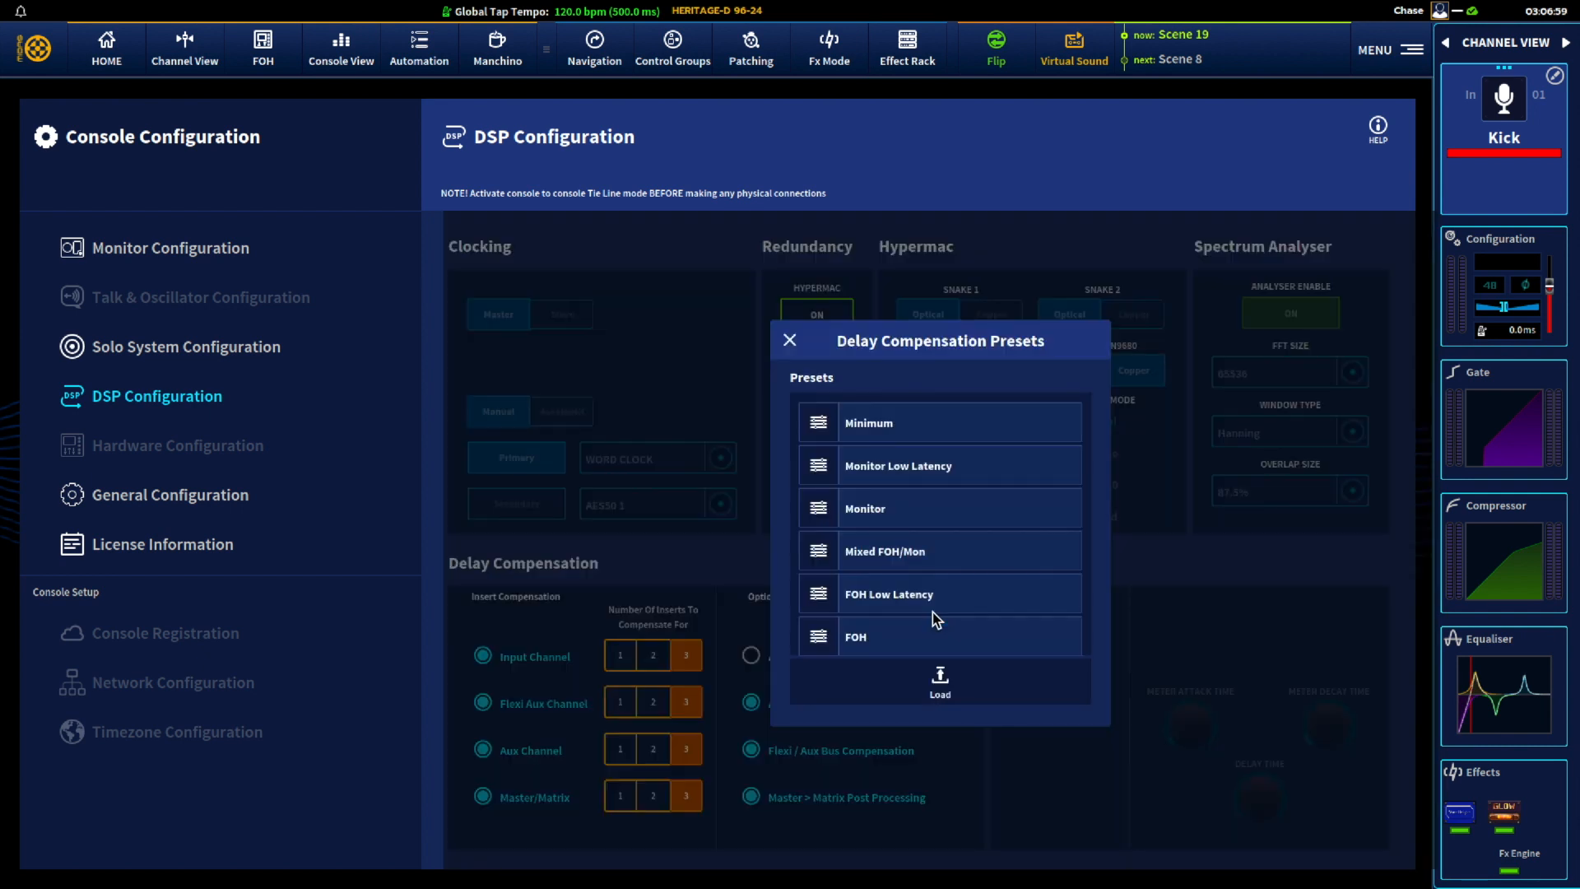
pyautogui.moveTo(917, 526)
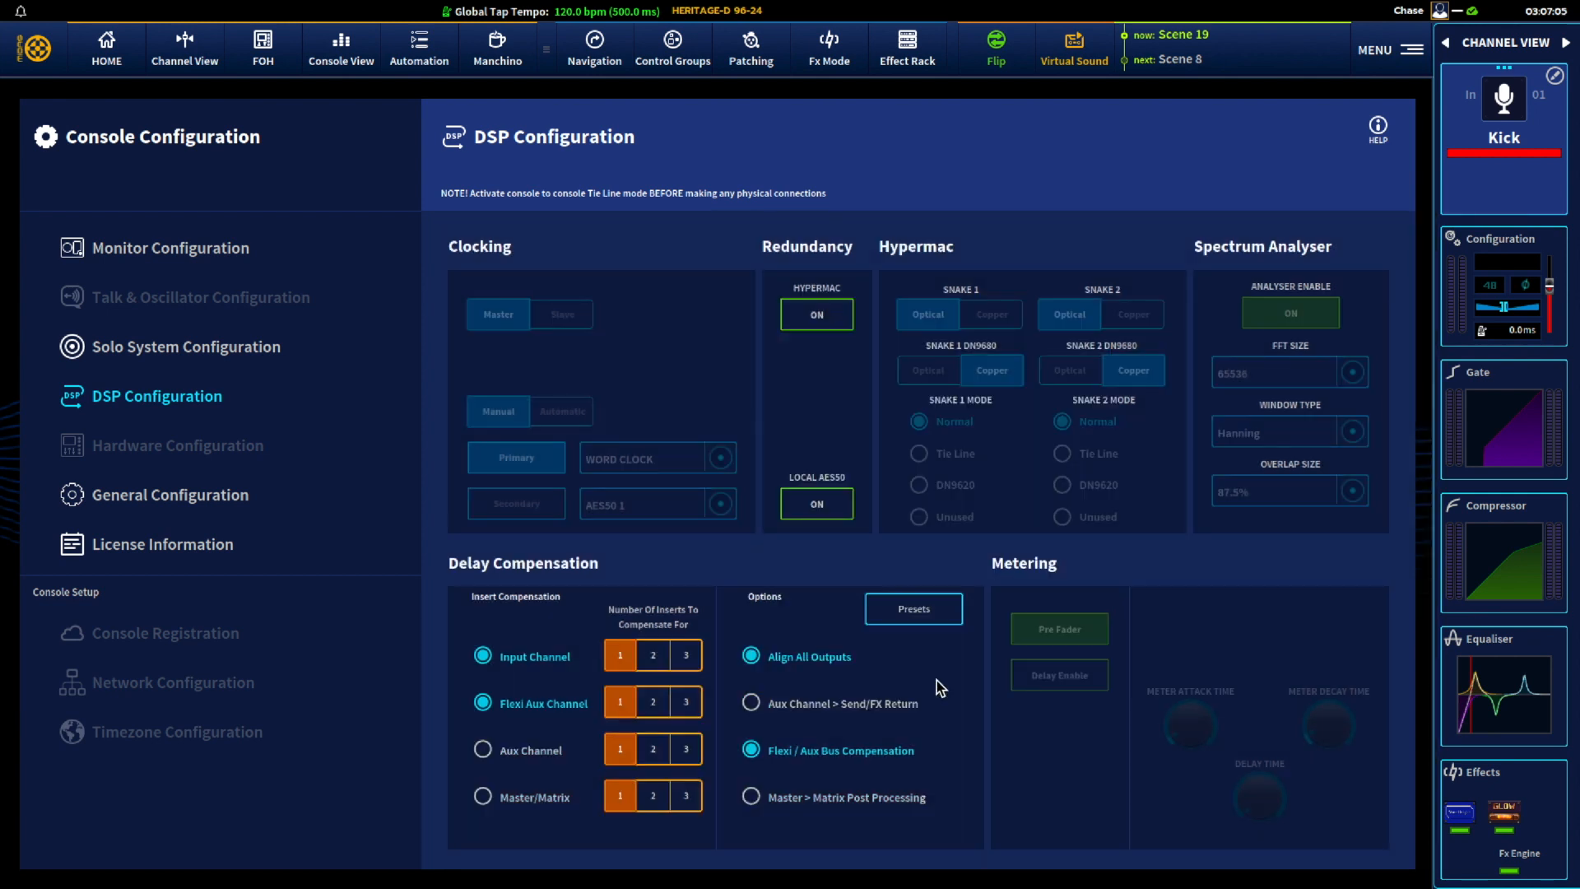
pyautogui.moveTo(630, 729)
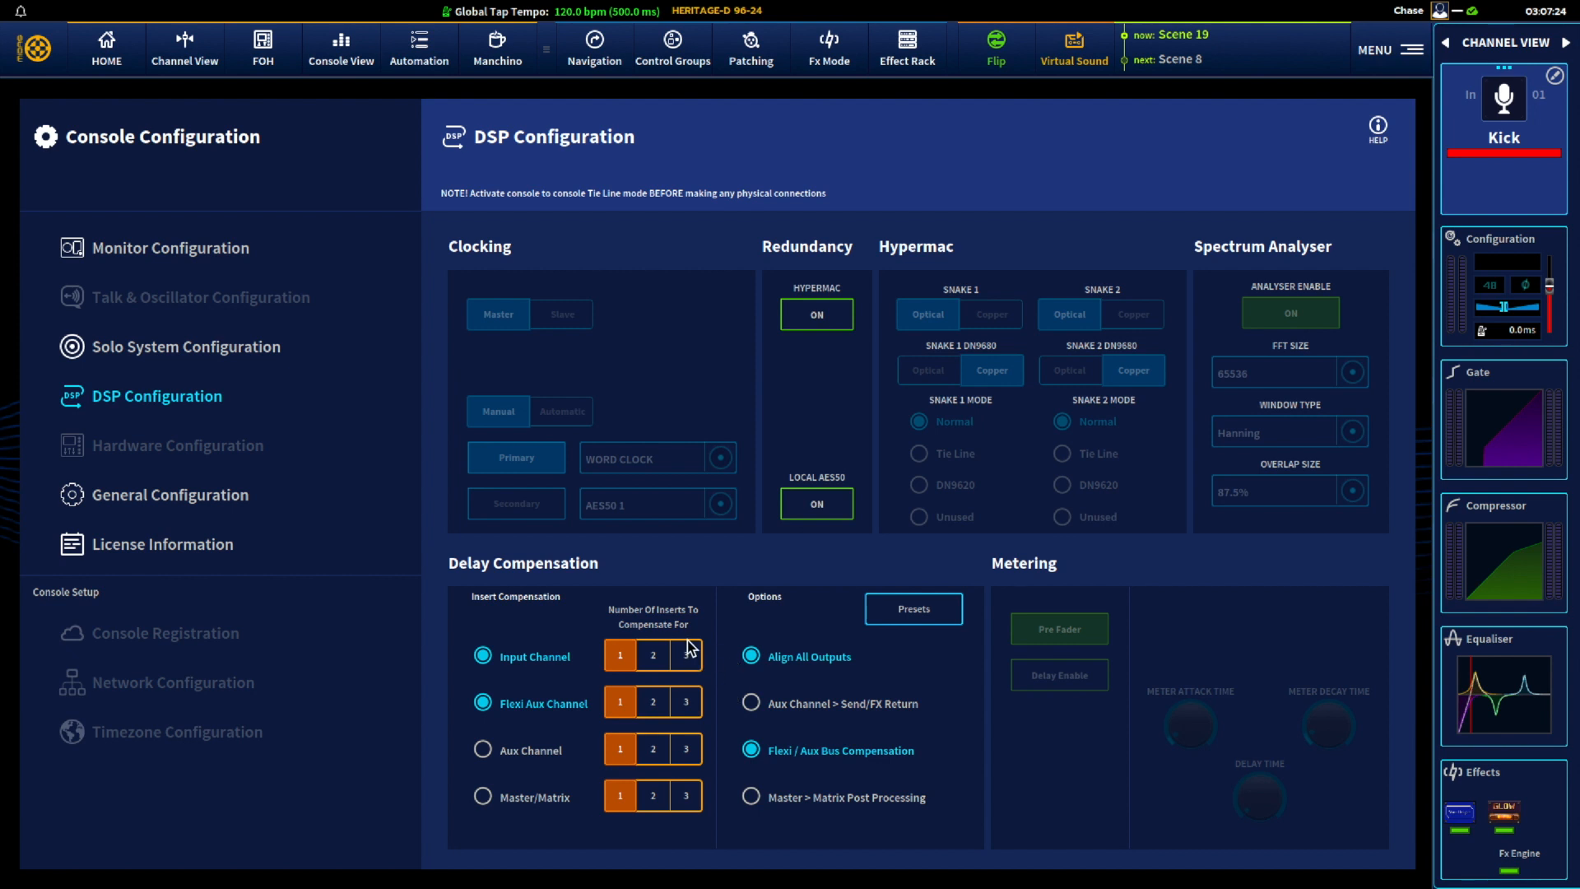
pyautogui.moveTo(757, 806)
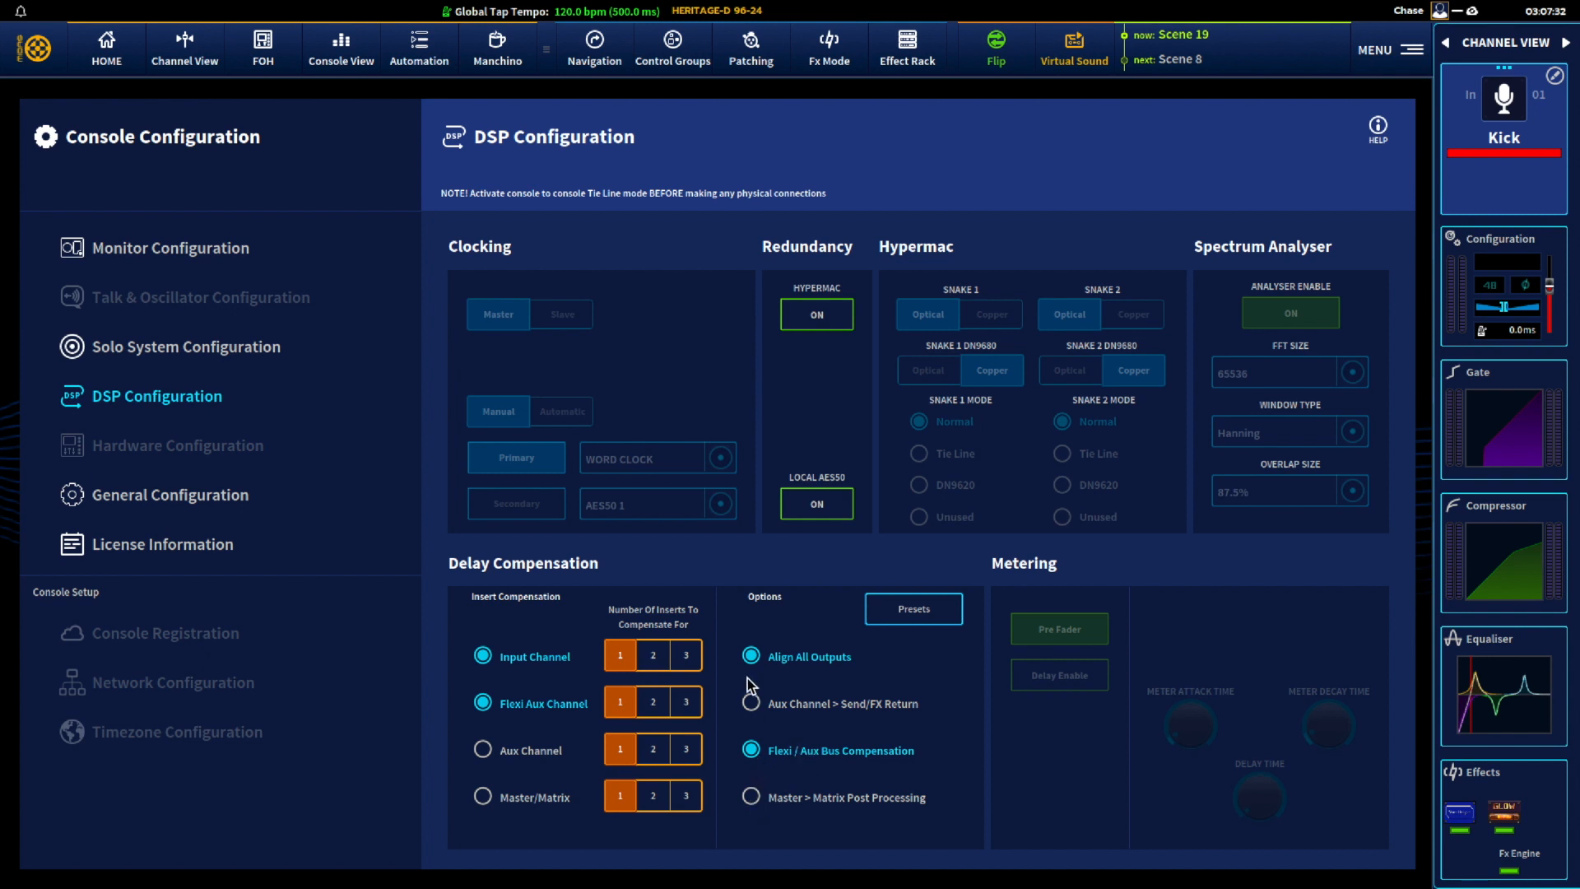
pyautogui.moveTo(755, 708)
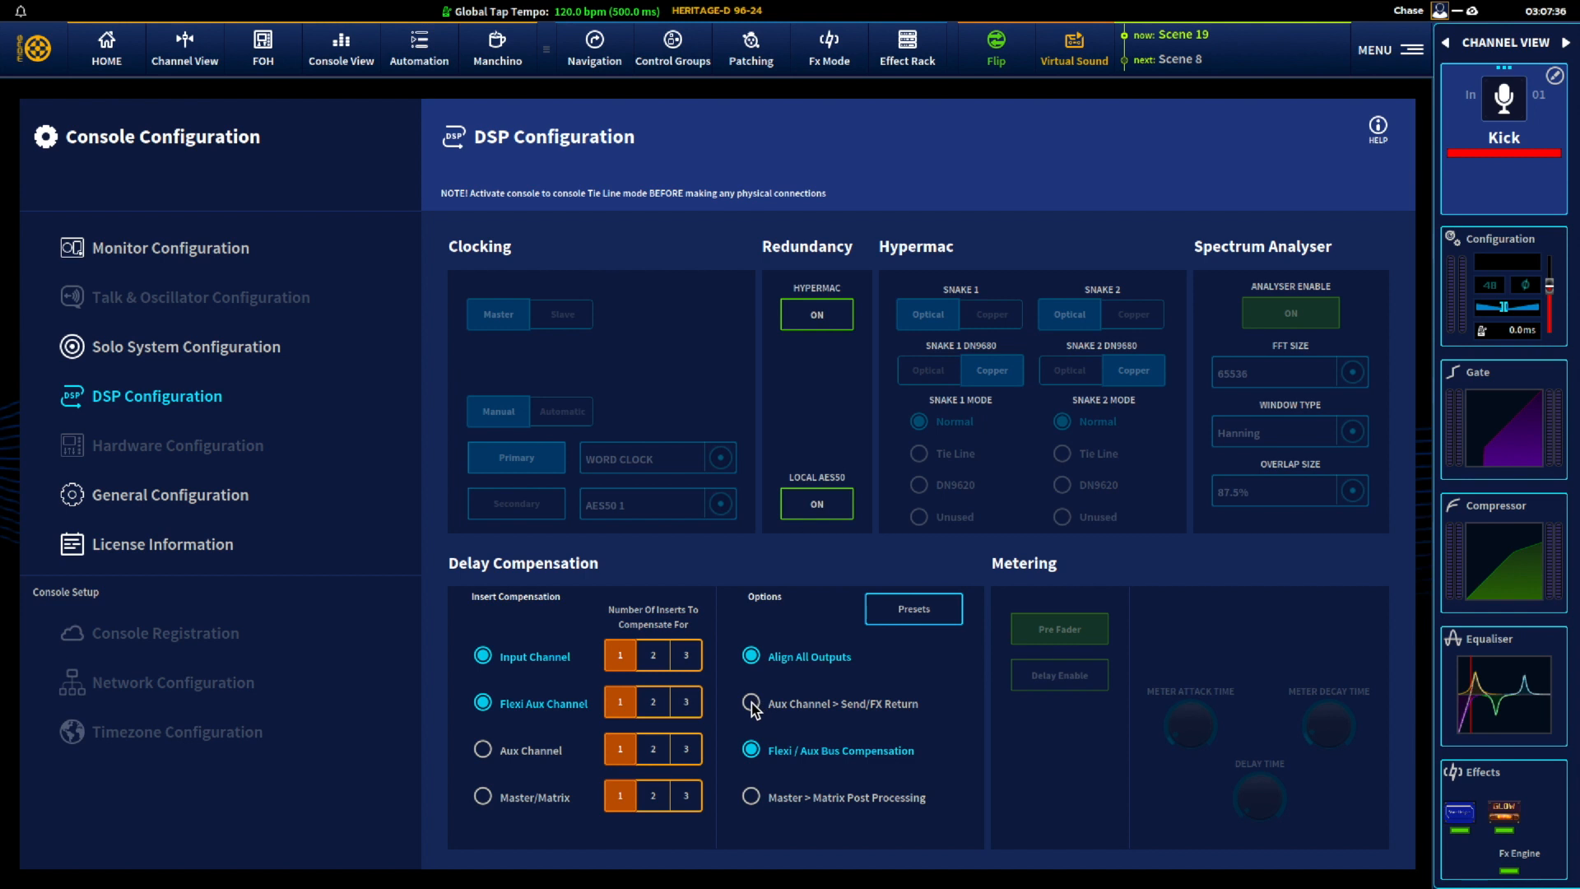
# Load a delay compensation preset and set input channels to compensate for three inserts.
pyautogui.click(910, 607)
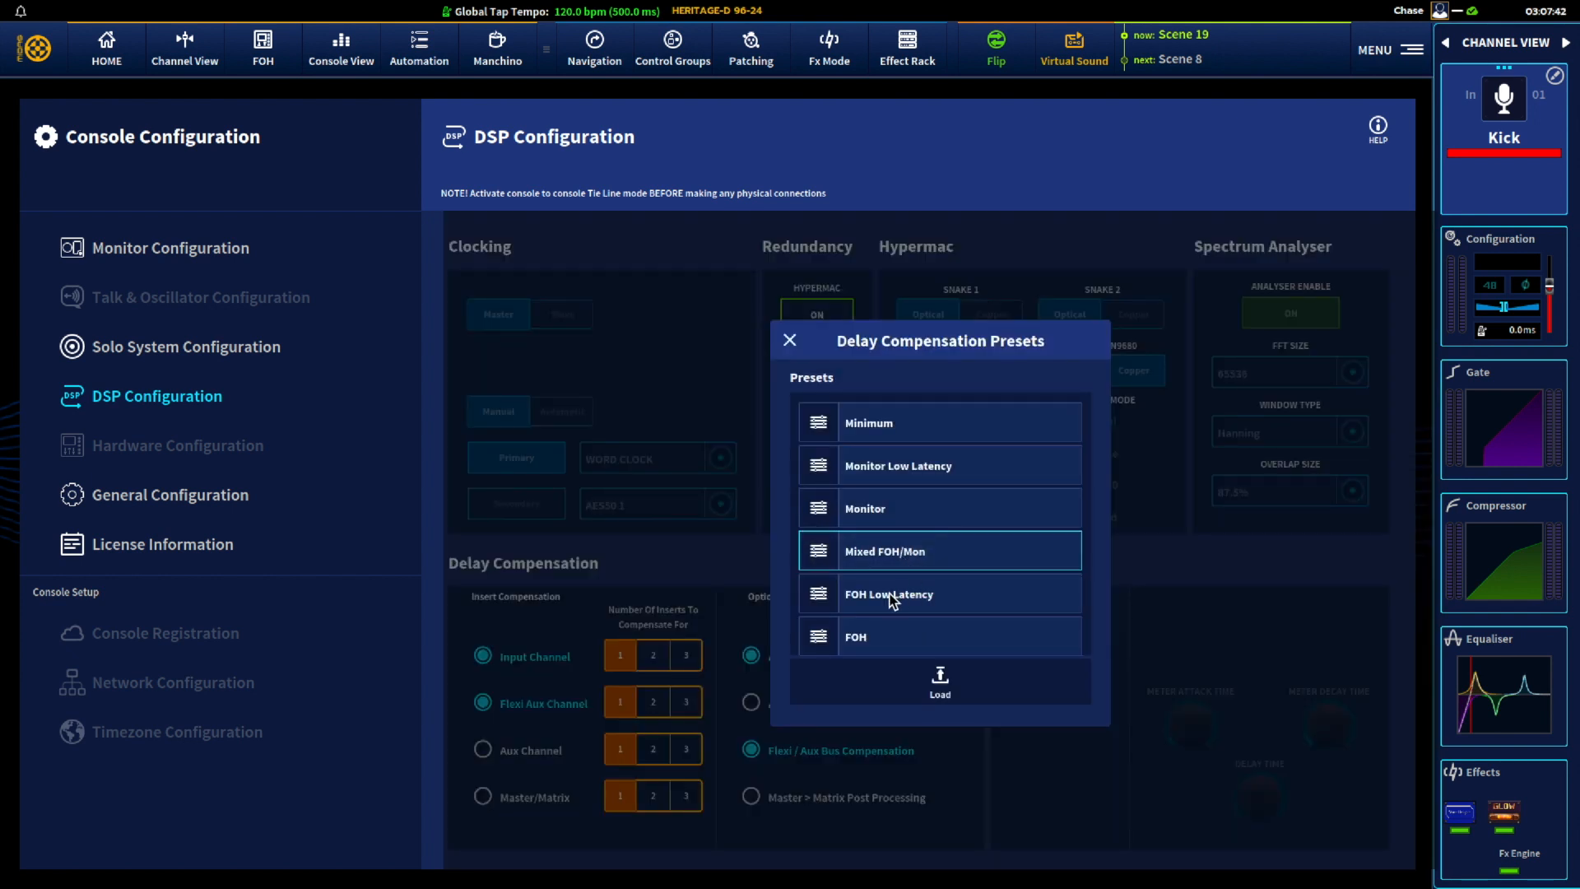
pyautogui.moveTo(941, 678)
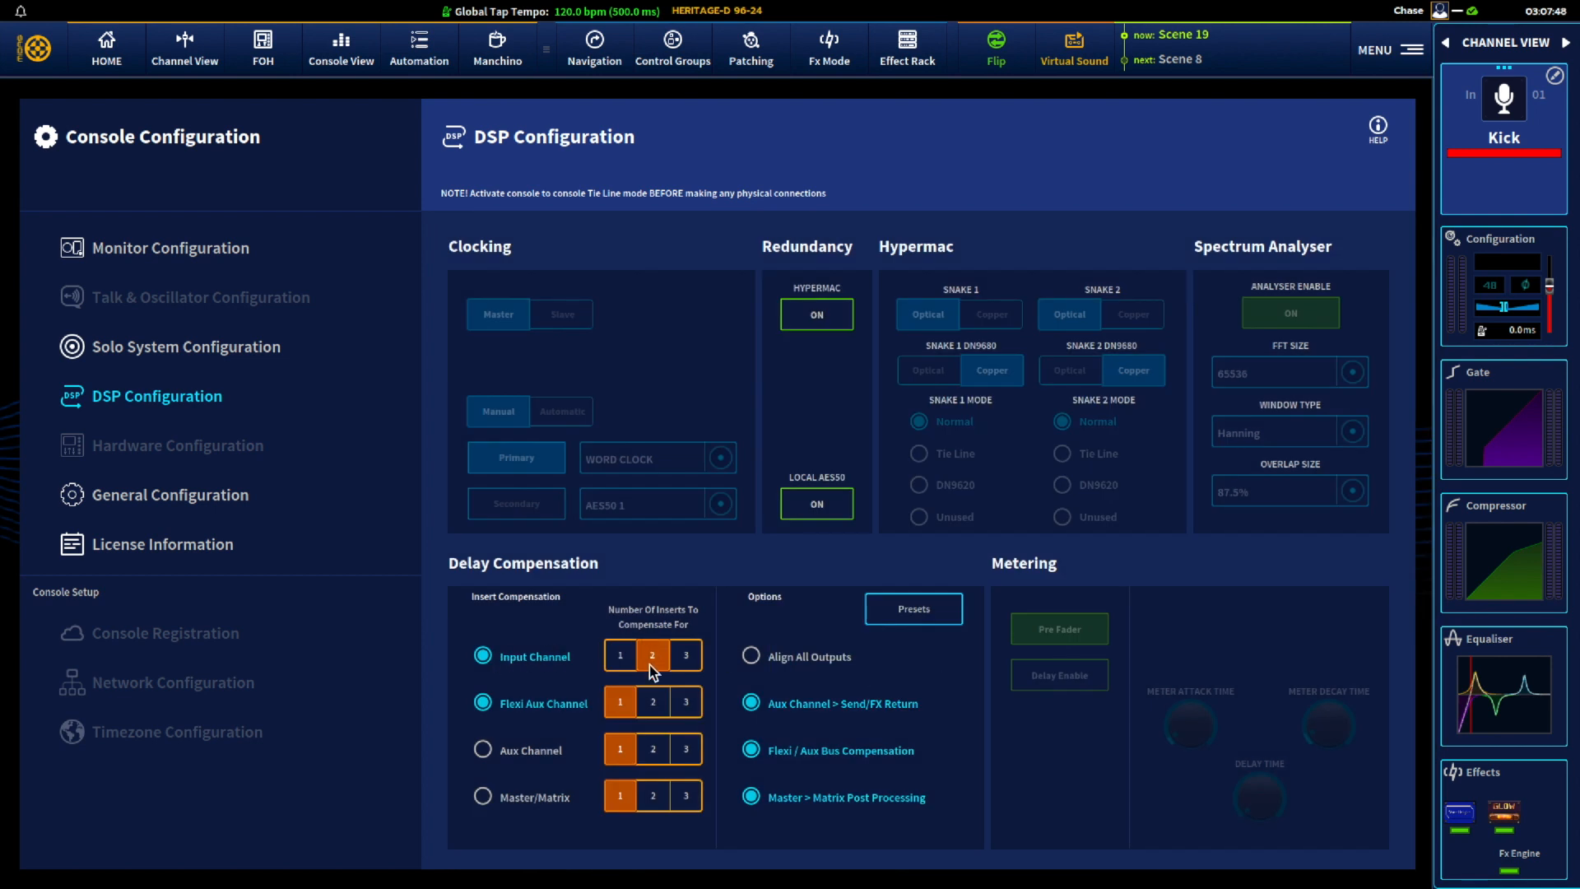
pyautogui.moveTo(660, 686)
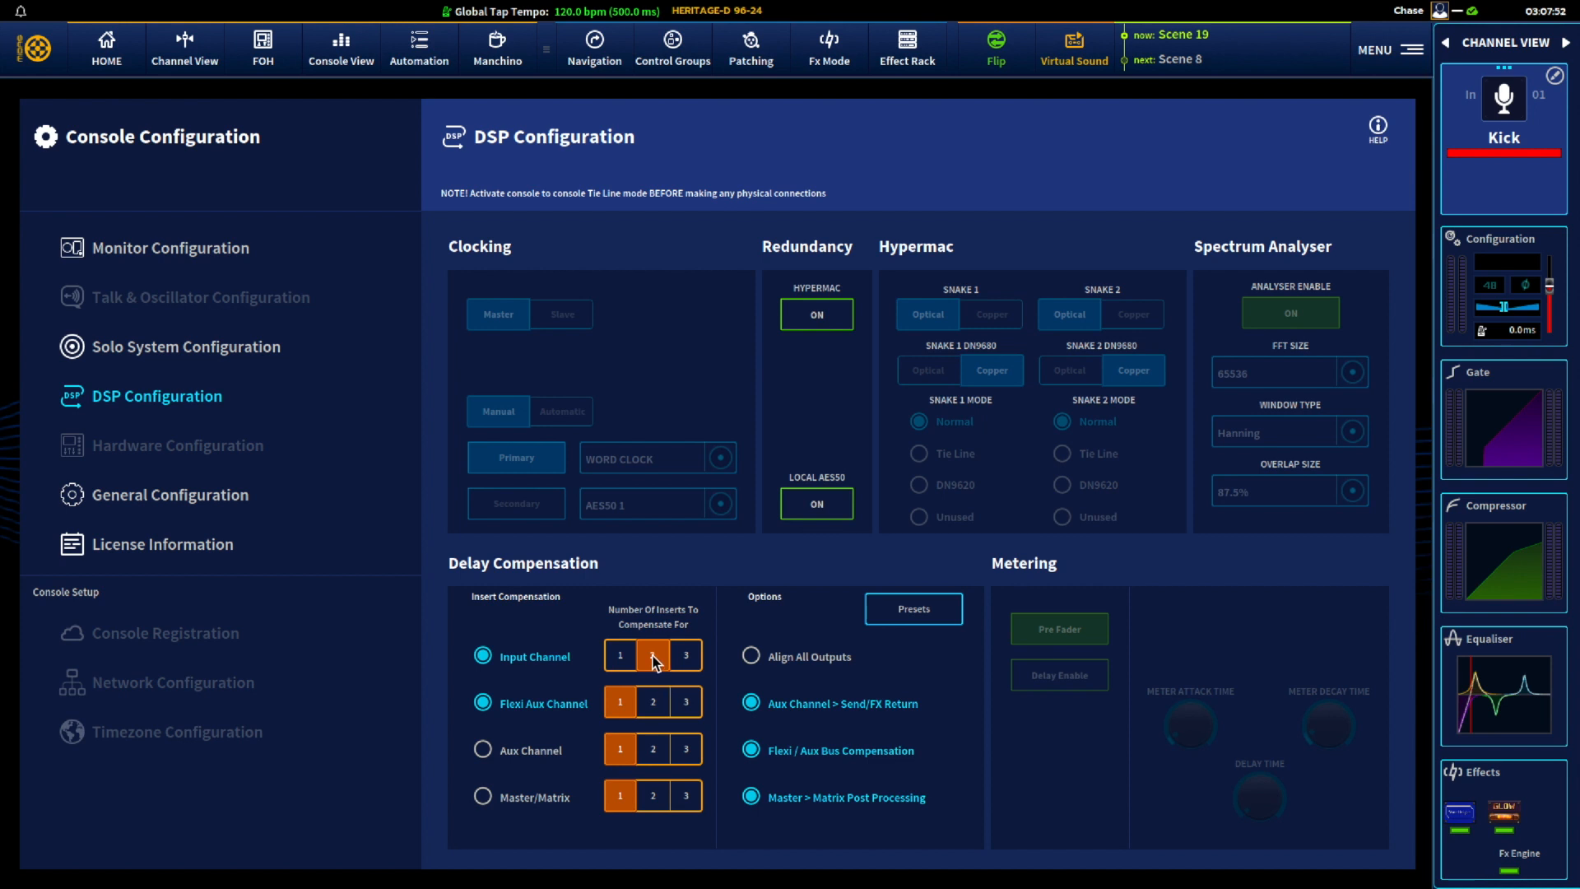
pyautogui.click(651, 655)
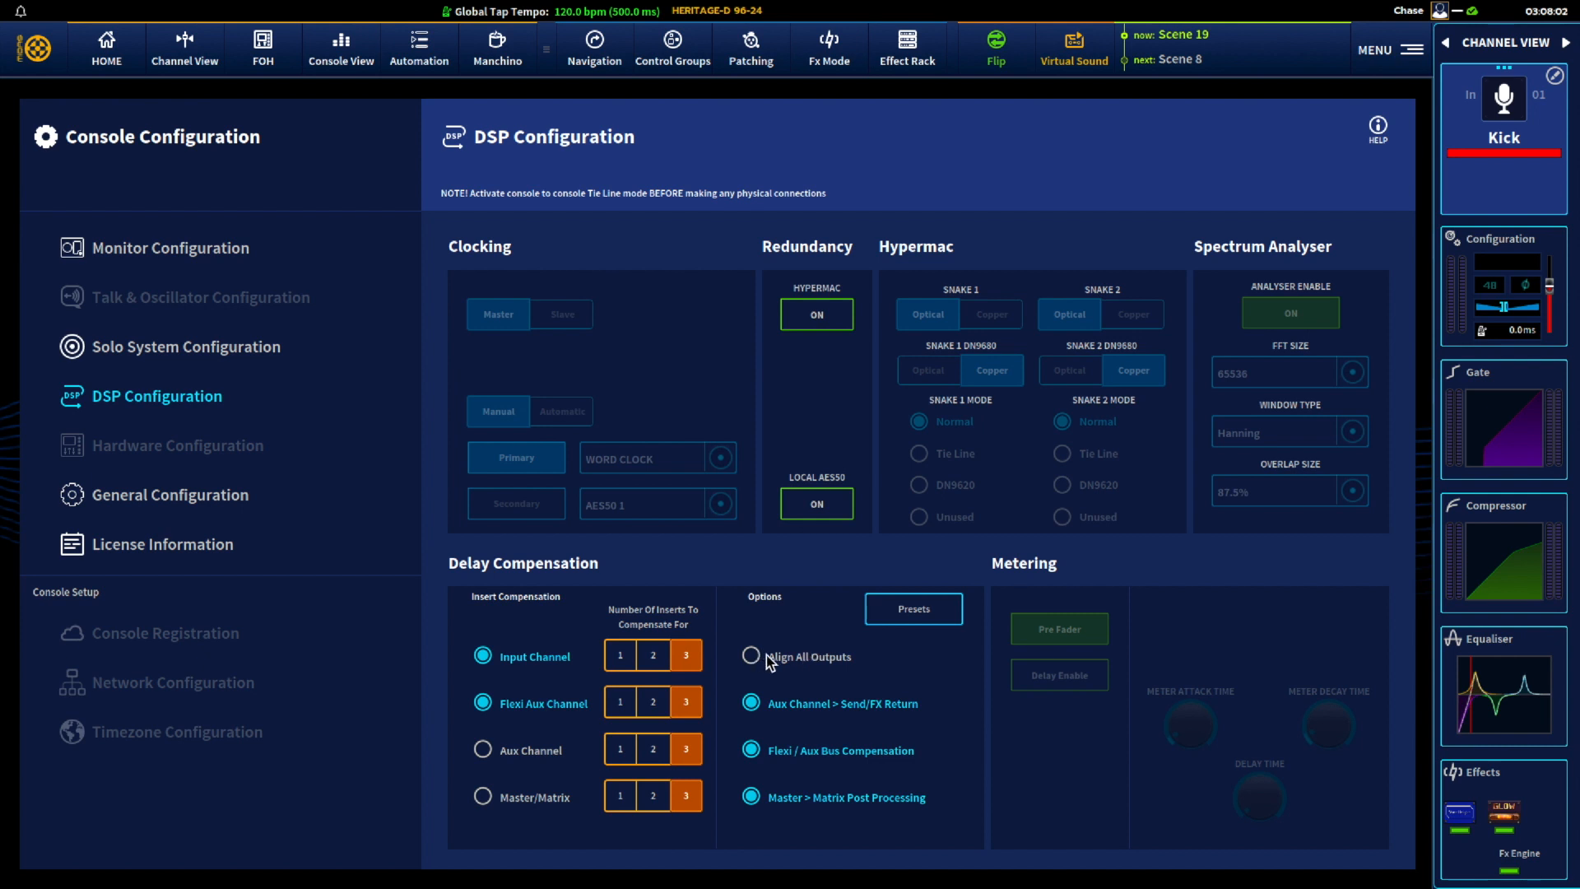
pyautogui.moveTo(873, 657)
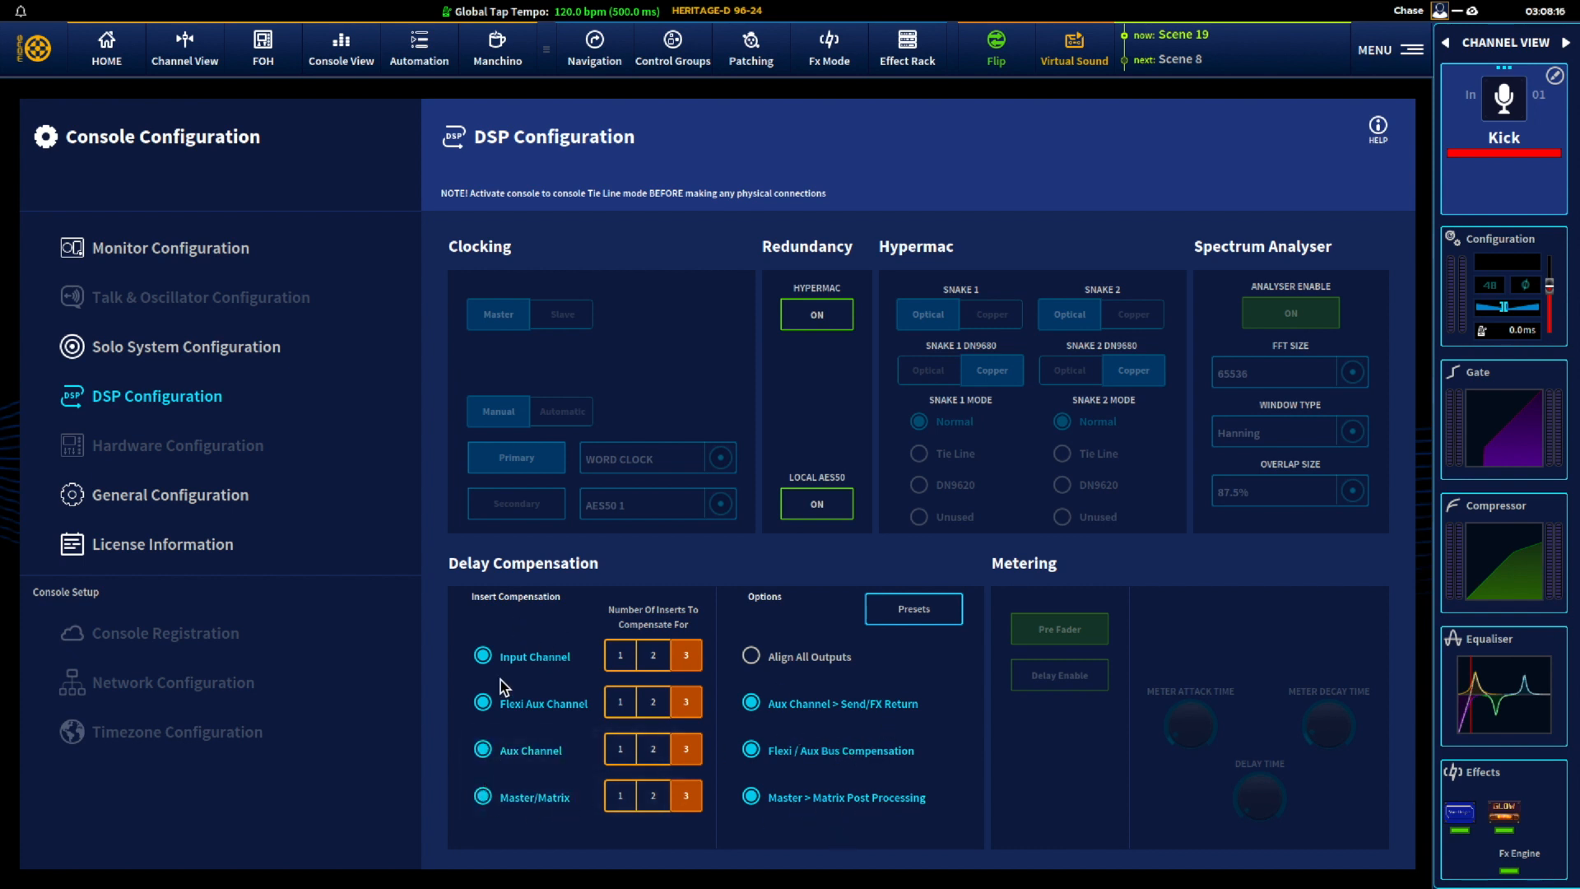
pyautogui.moveTo(978, 513)
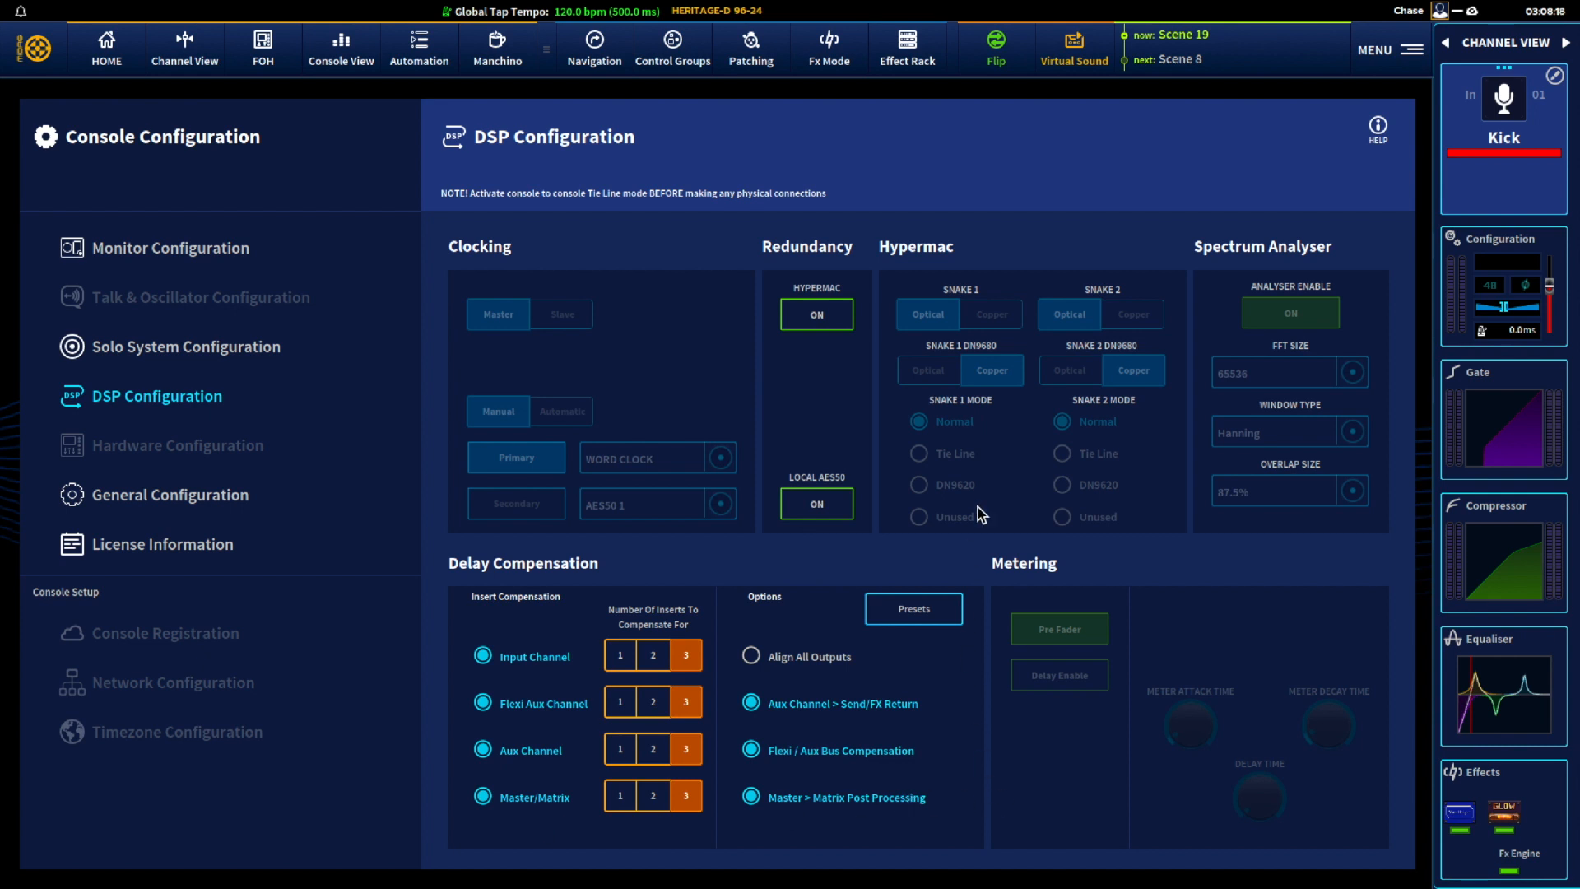
pyautogui.moveTo(423, 466)
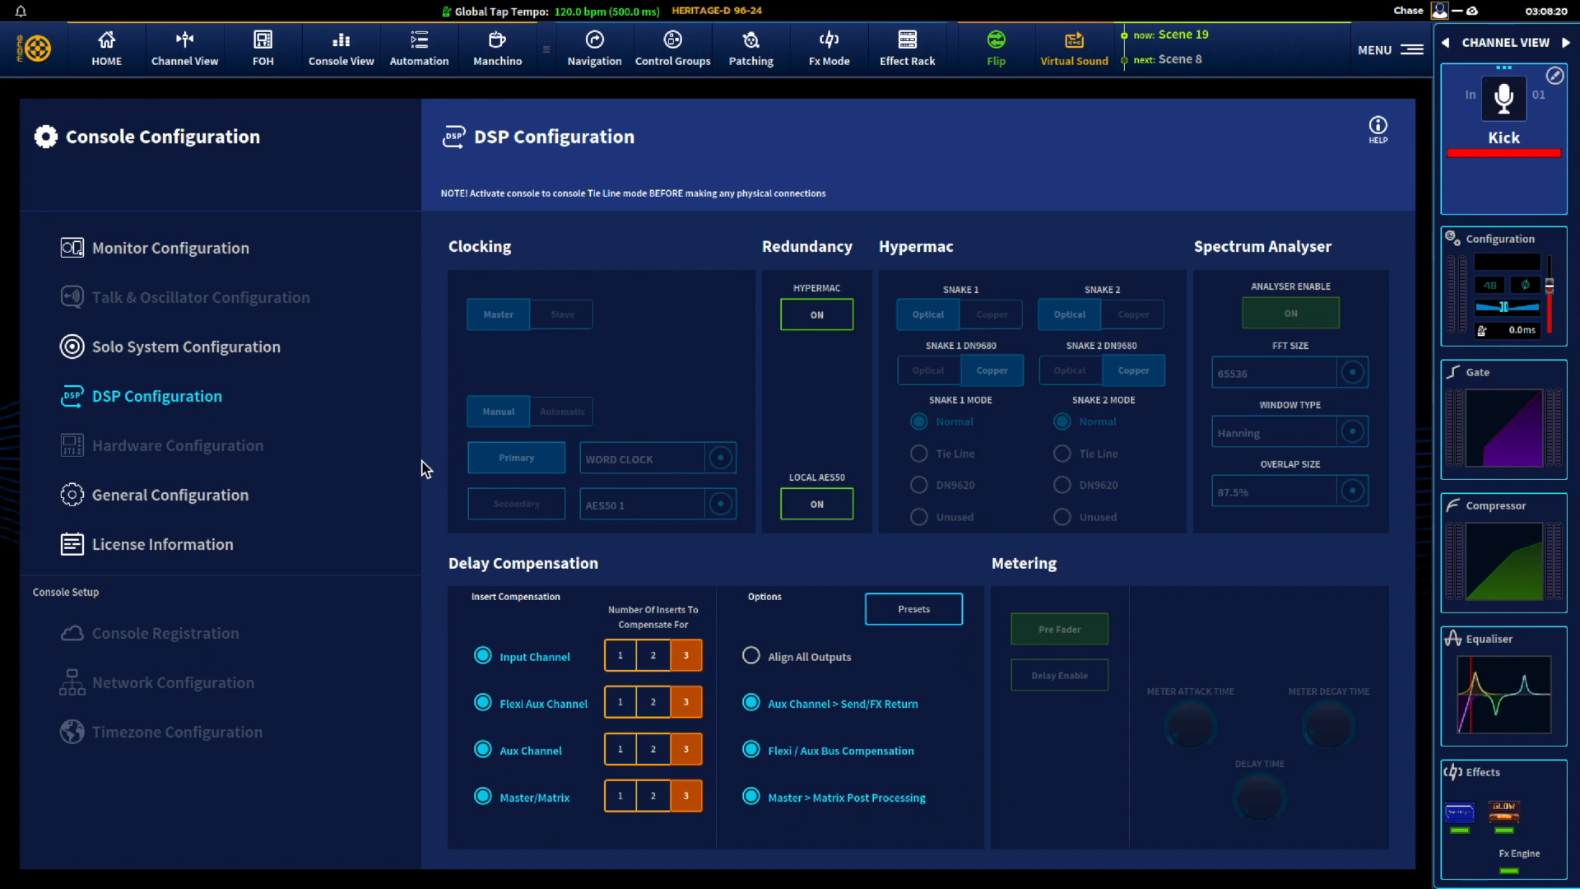